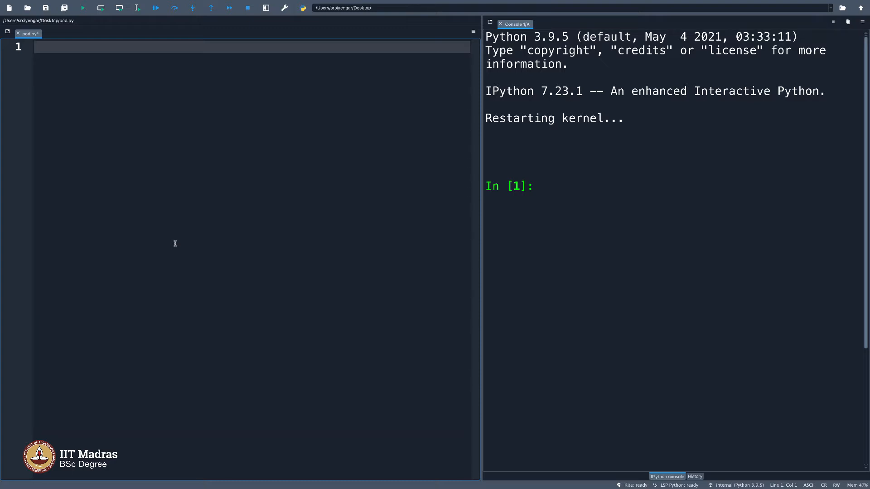
Write n=10, ans=0 and a for loop over range(n) printing i, then run it to print 0 through 9.
type("n=1-")
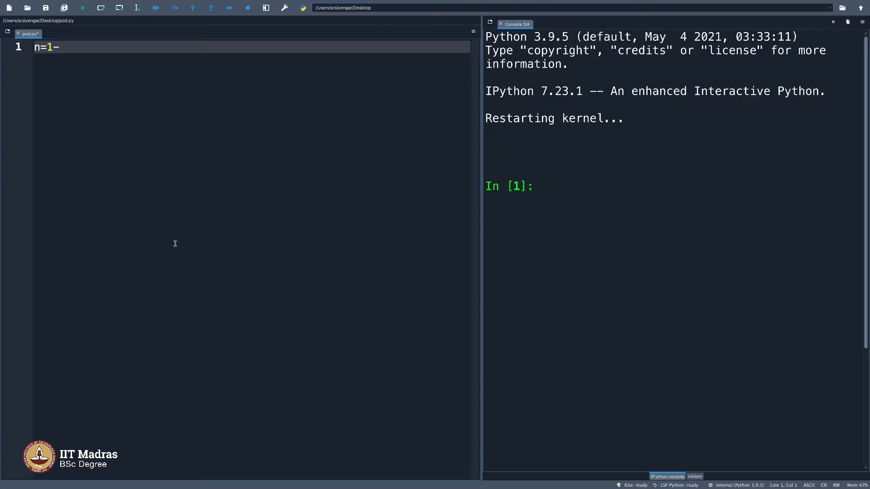
type("0")
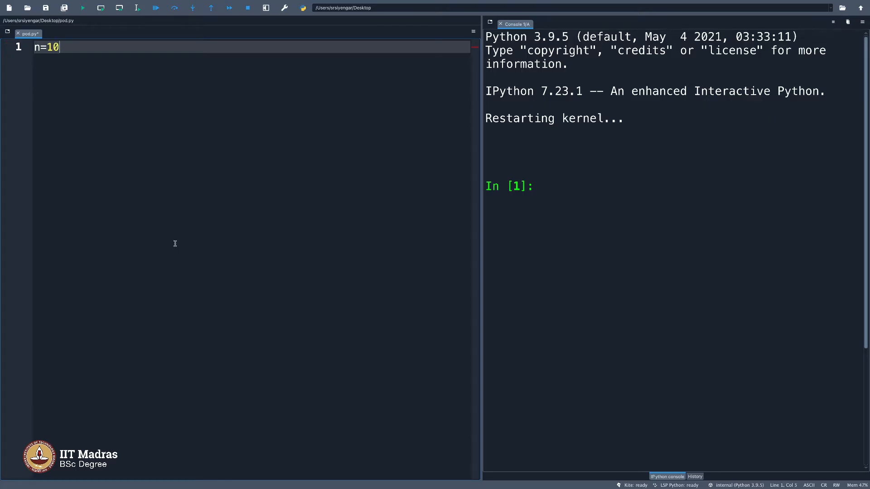
key("enter")
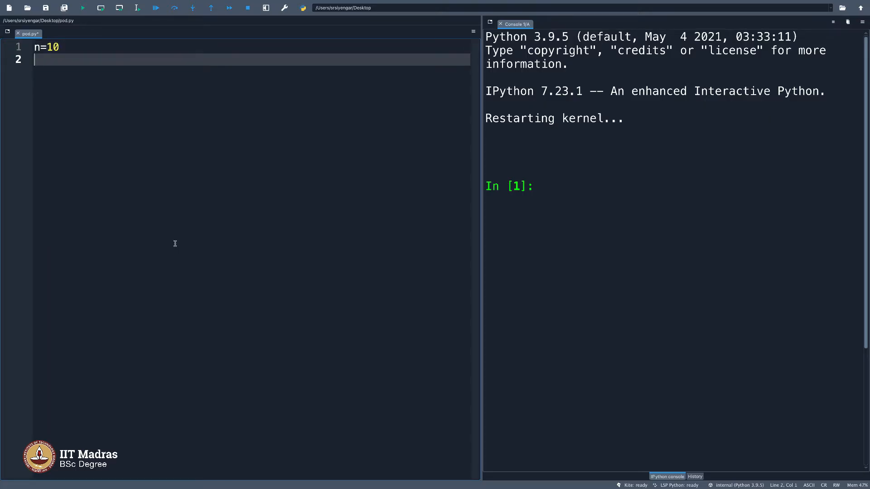
type("for i in range(")
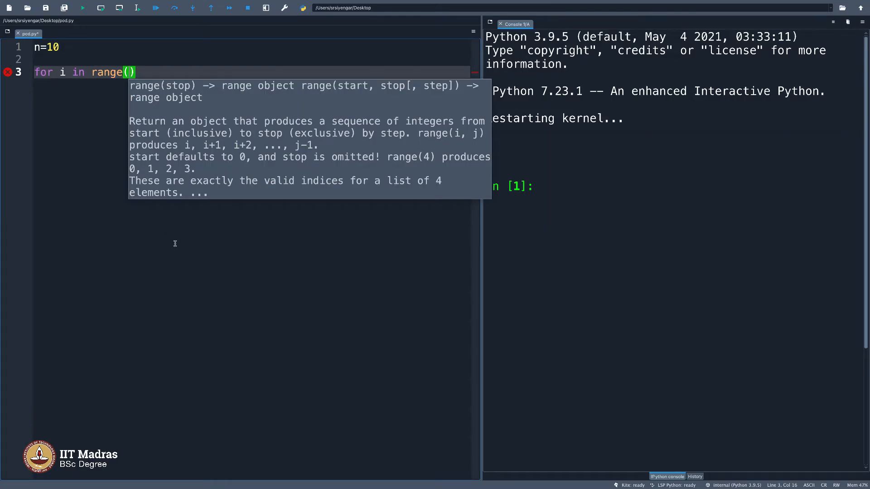
type("n")
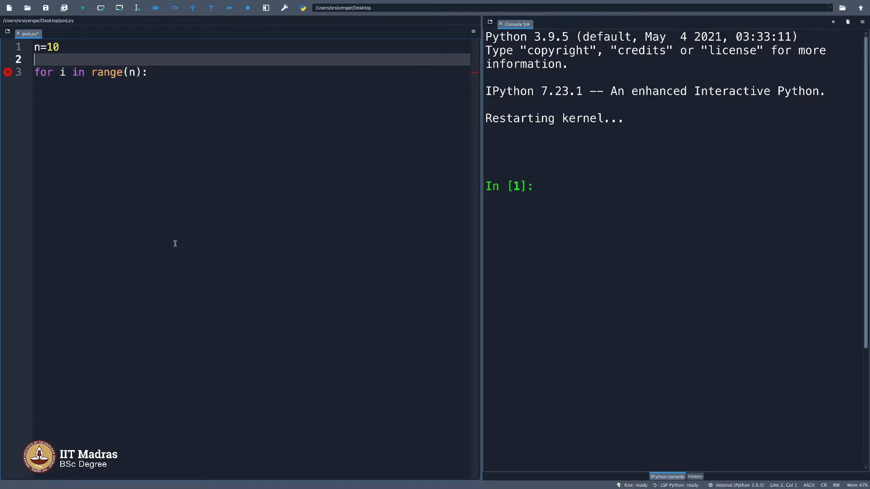
type("ans=0")
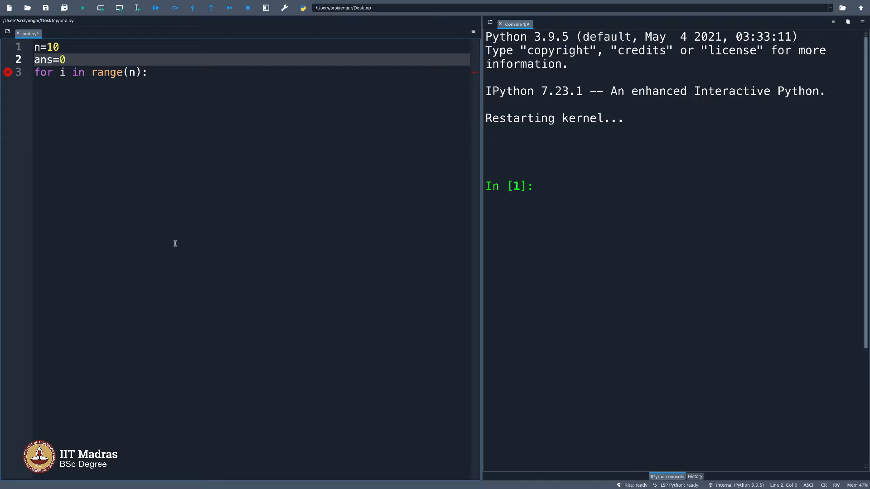
left_click(95, 73)
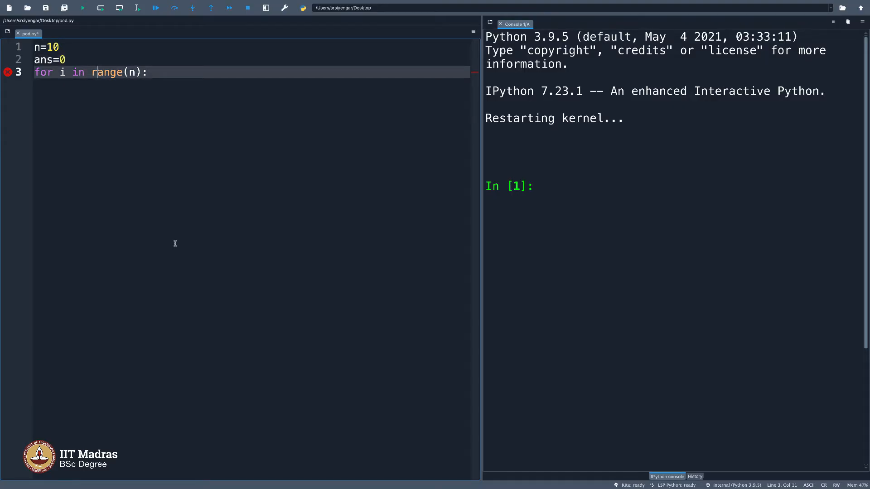
key("enter")
type("print(i)")
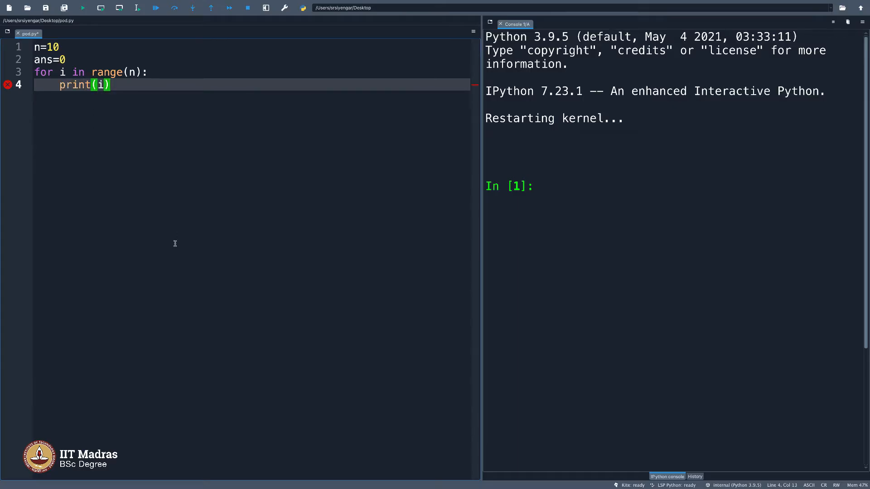
left_click(83, 8)
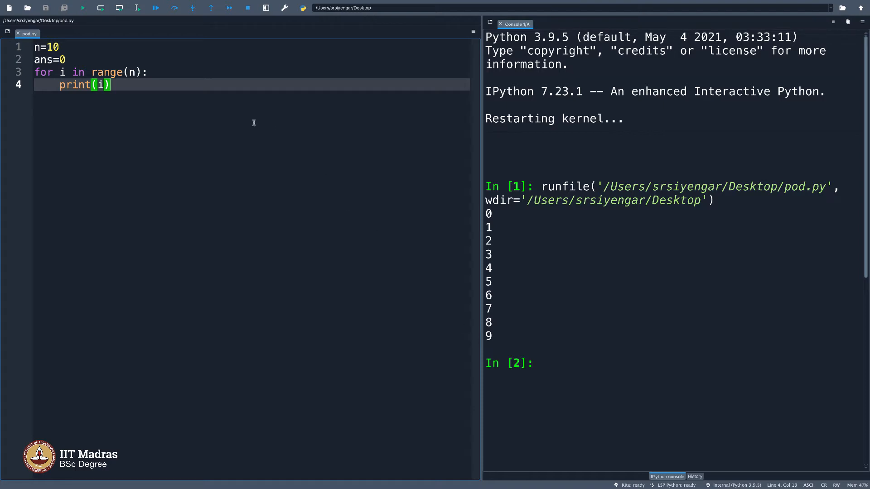
mouse_move(235, 90)
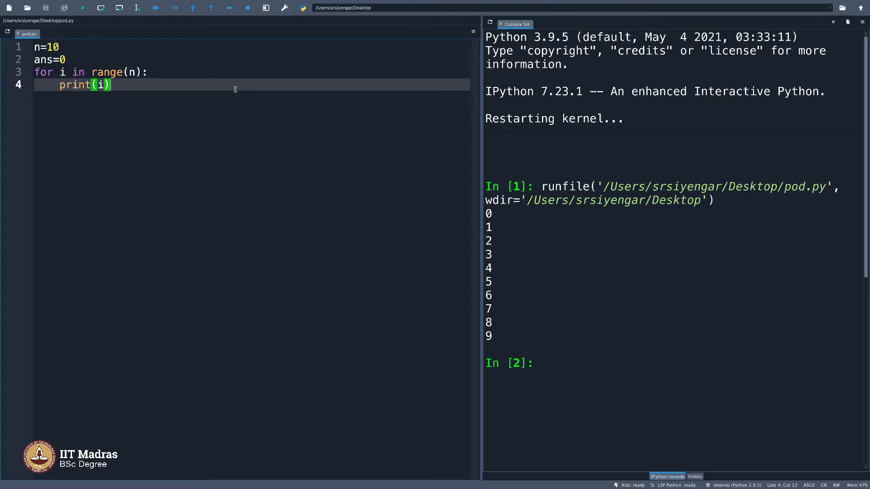
Change the loop to accumulate ans=ans+(i+1) and add print(ans), rerunning to get 55.
key("enter")
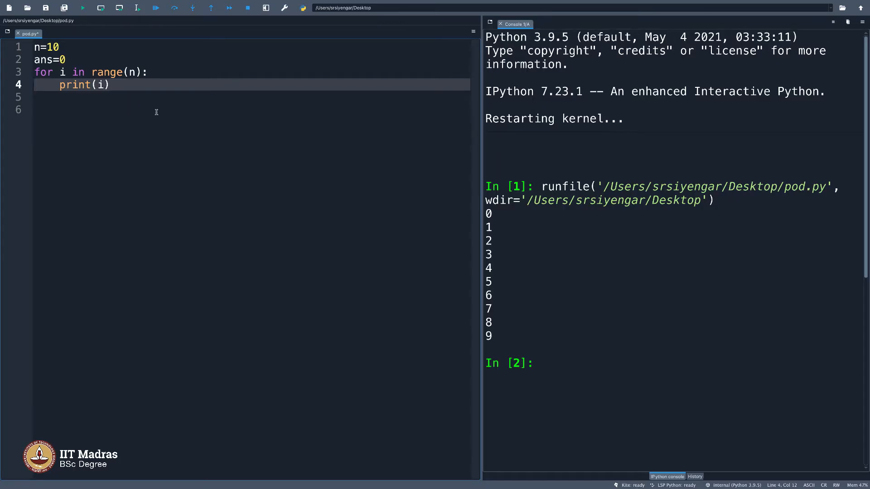
type("+1")
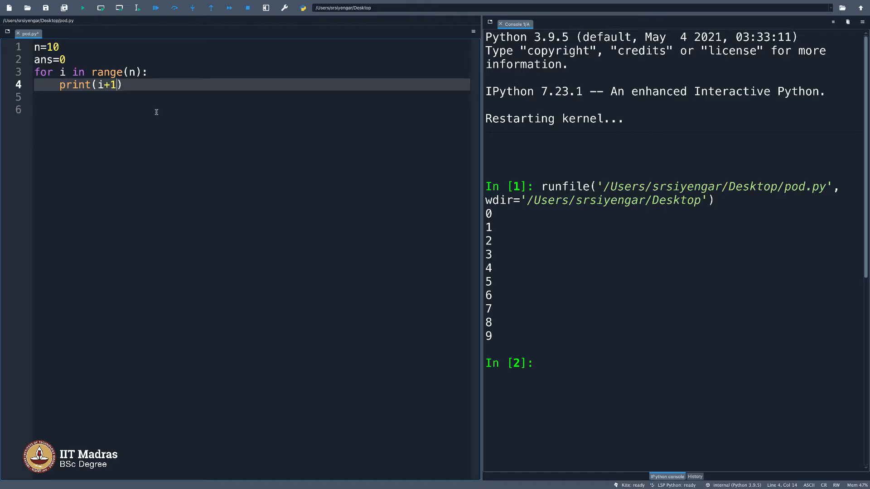
left_click(83, 8)
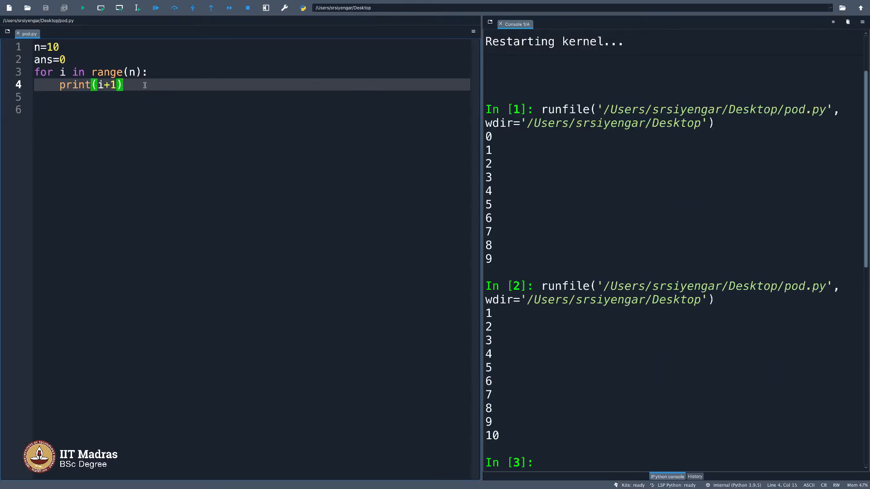
type("ans=")
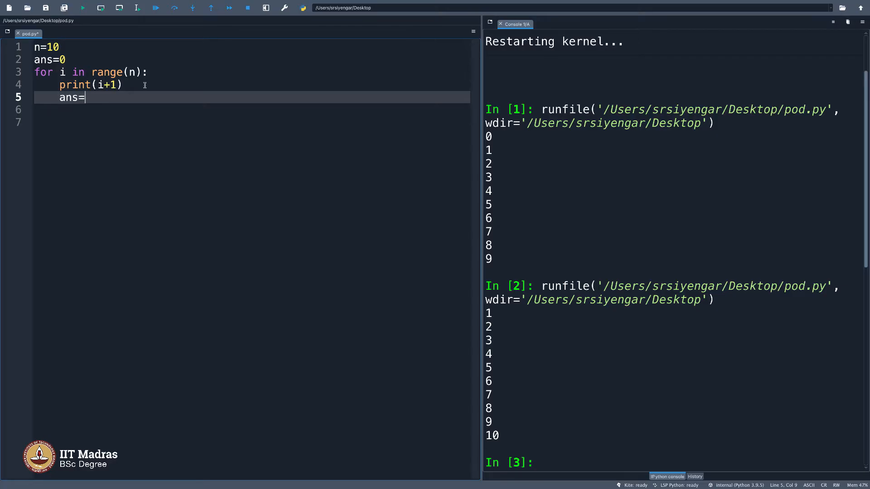
type("ans+(i+1")
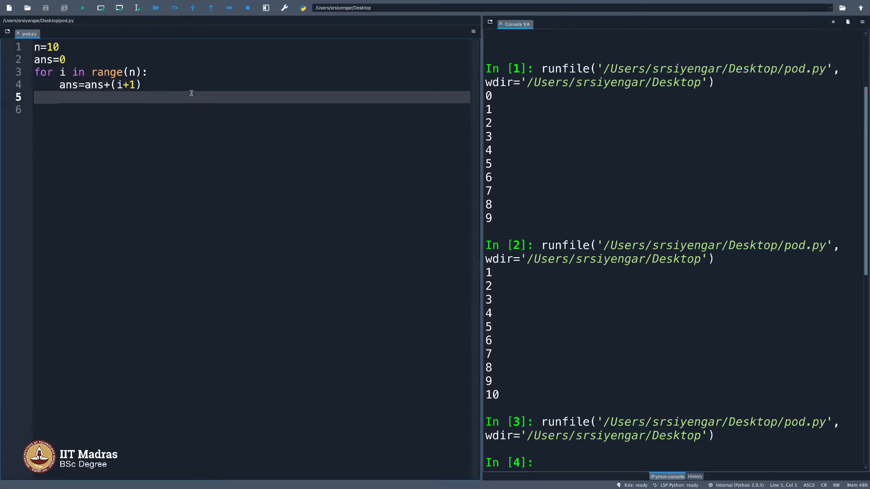
type("print(")
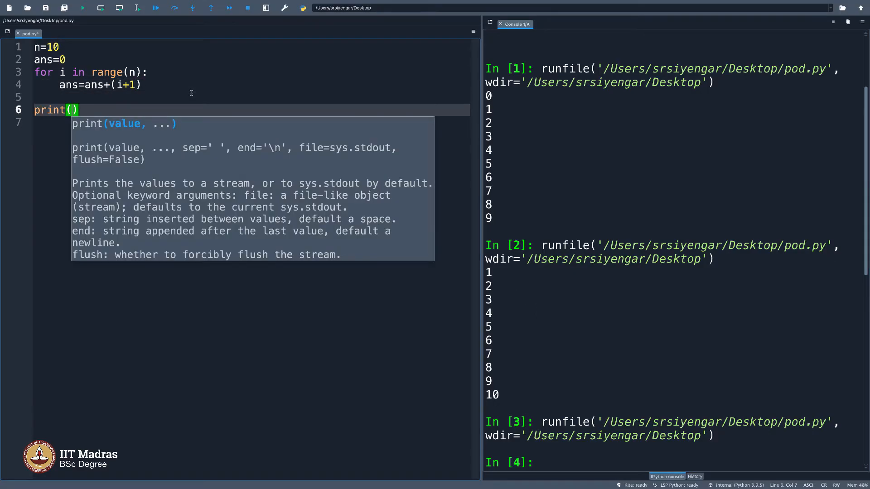
type("ans")
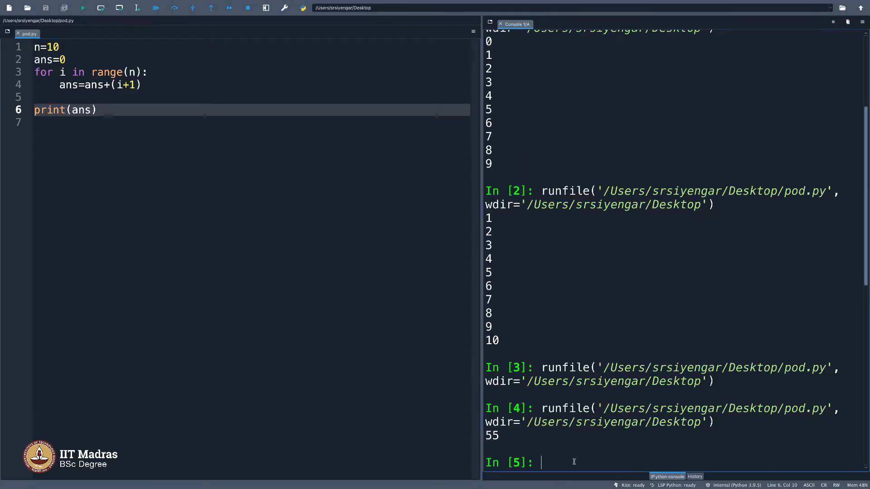
Evaluate 1+2+3+4+5+6+7+8+9+10 in the IPython console to confirm 55.
type("1+2+3")
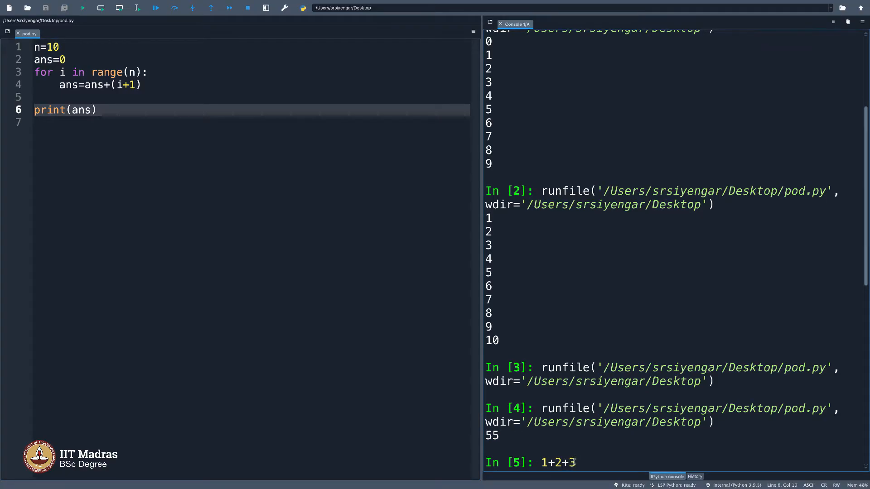
type("+4+5+")
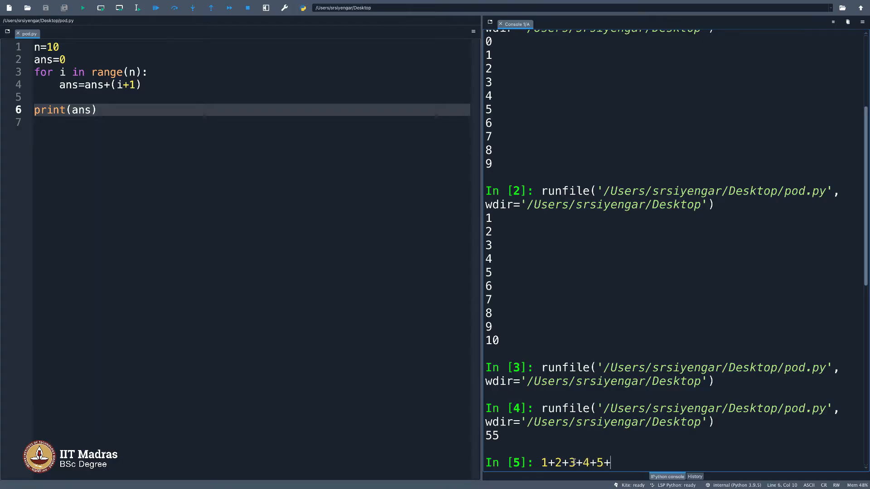
type("6+7+")
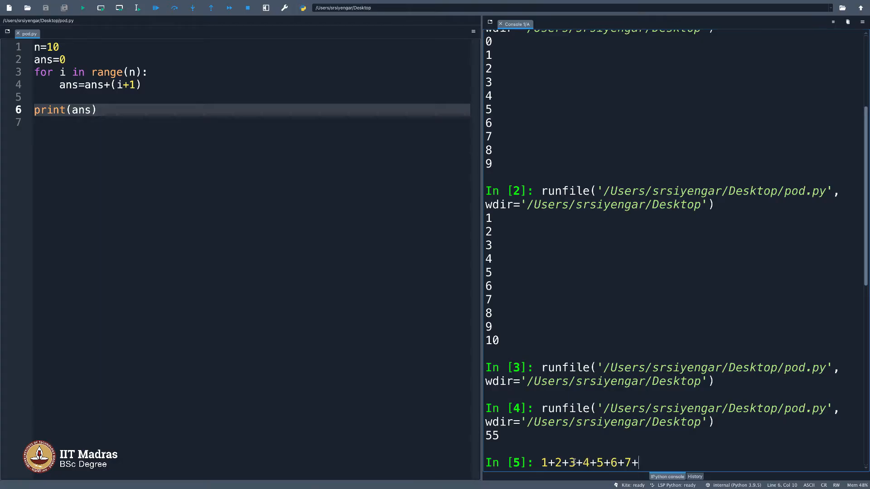
type("8+9+")
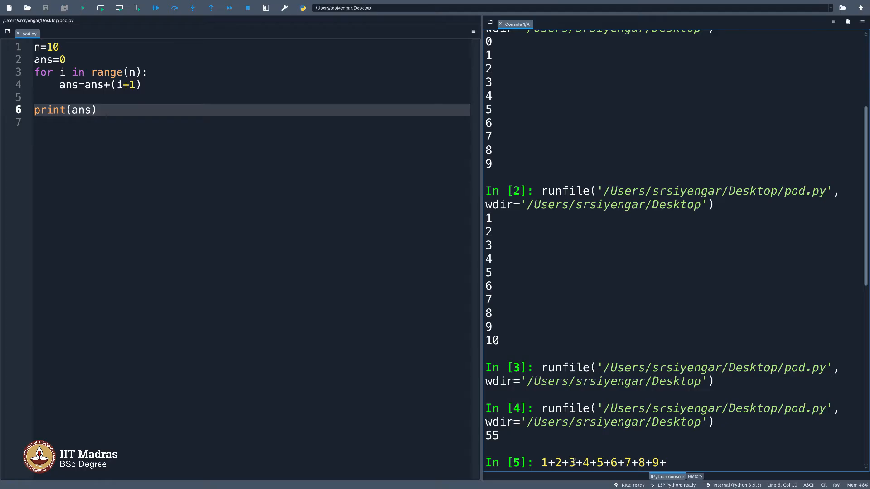
key("enter")
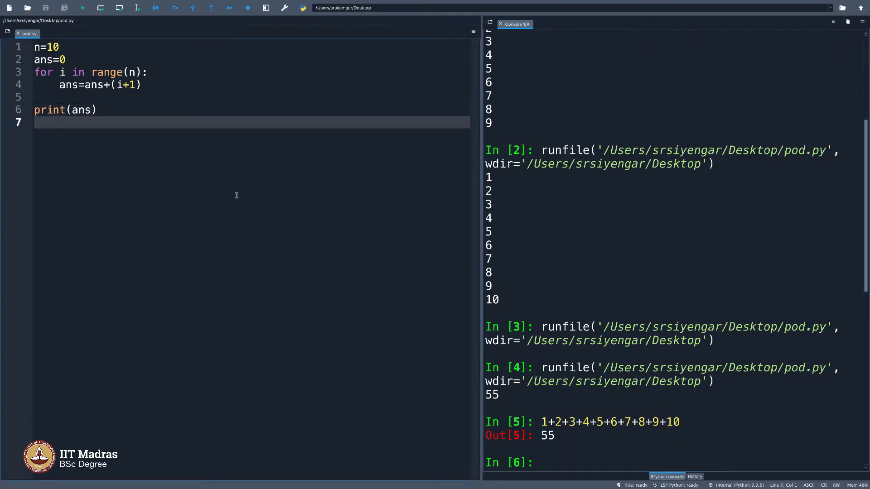
Define sum(n) with ans=0, a loop doing ans=ans+(i+1) and return ans, then save and run pod.py.
type("def")
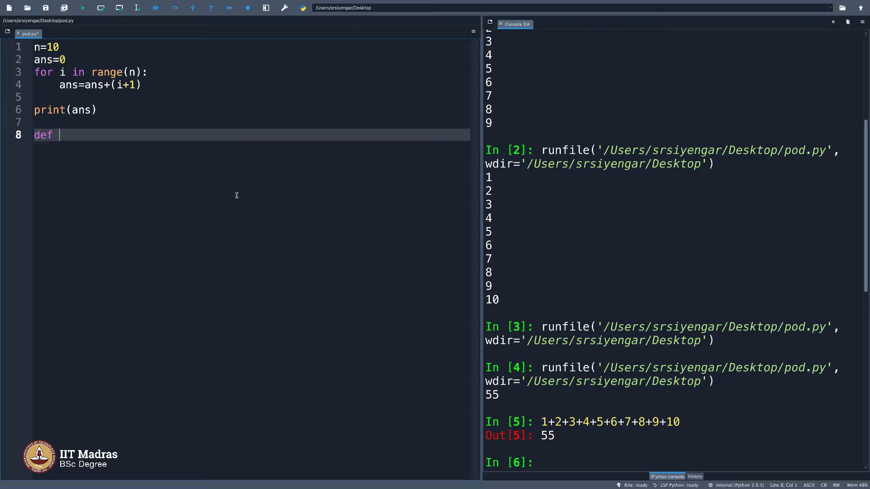
type("sum(n):")
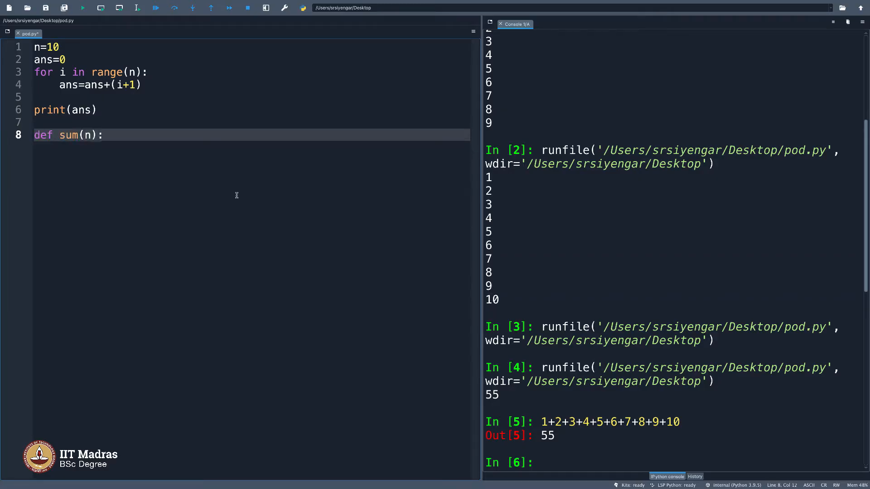
key("enter")
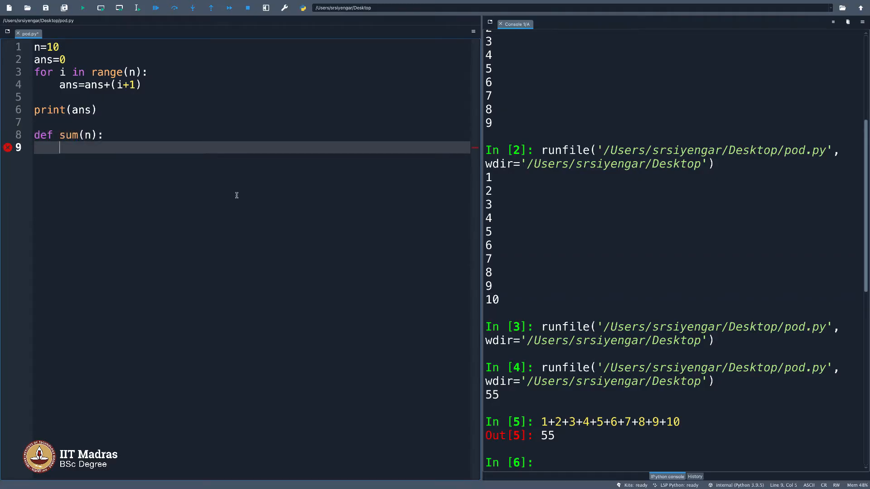
type("ans=0")
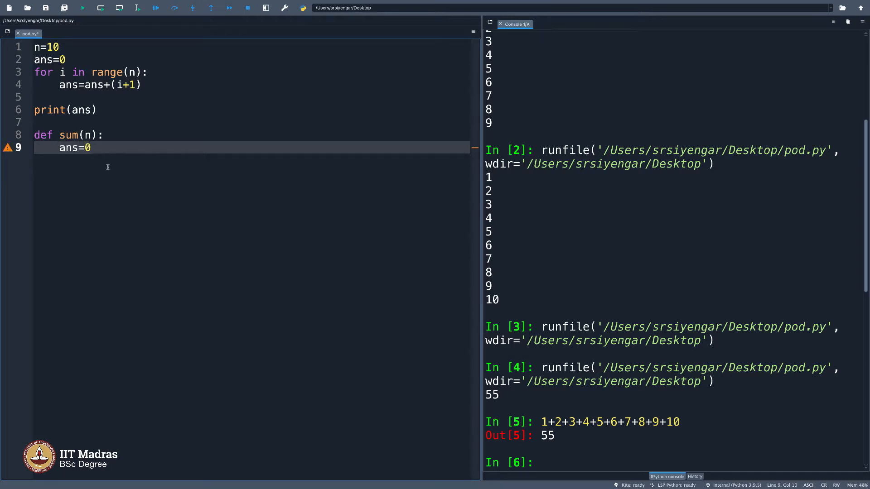
type("for i in range(n):")
type("ans=a")
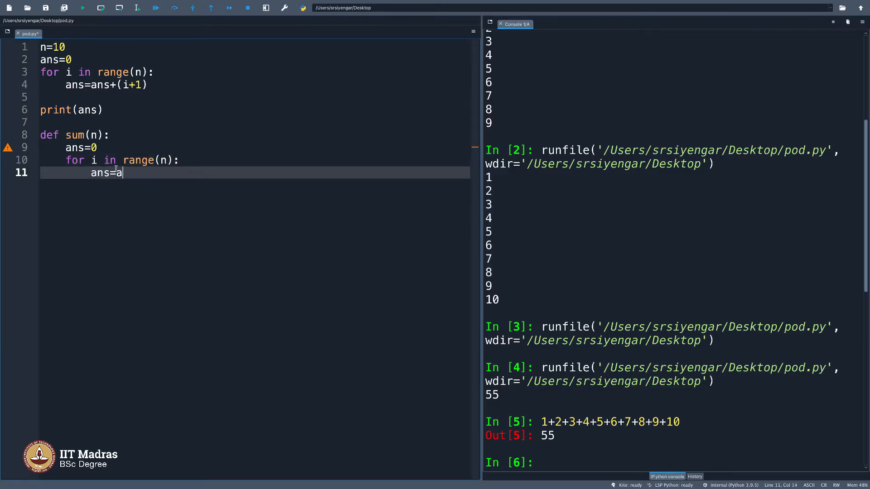
type("ns+i")
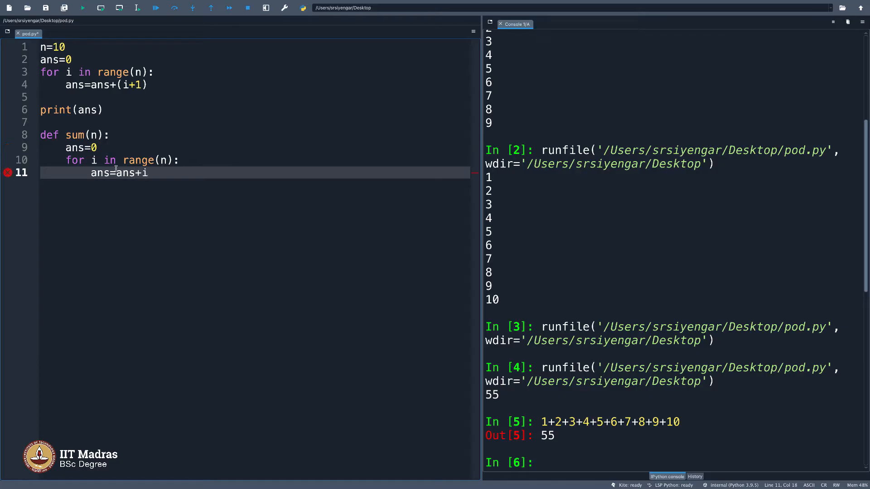
type("(")
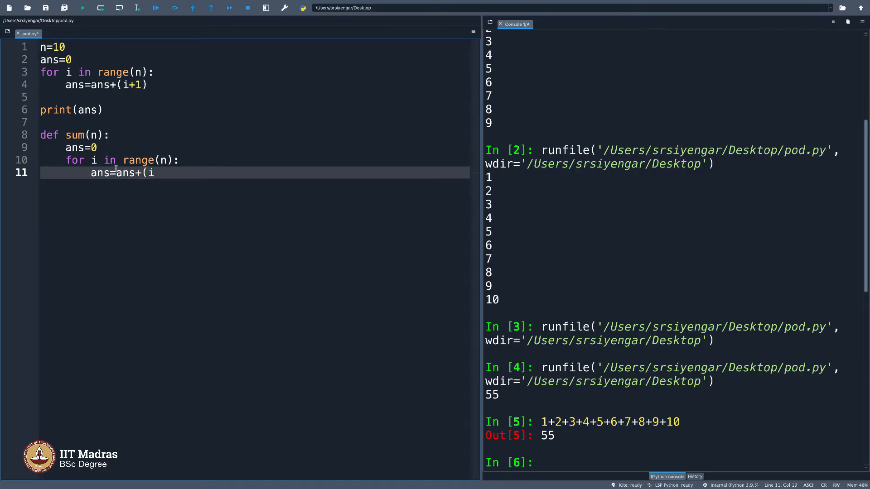
type("+")
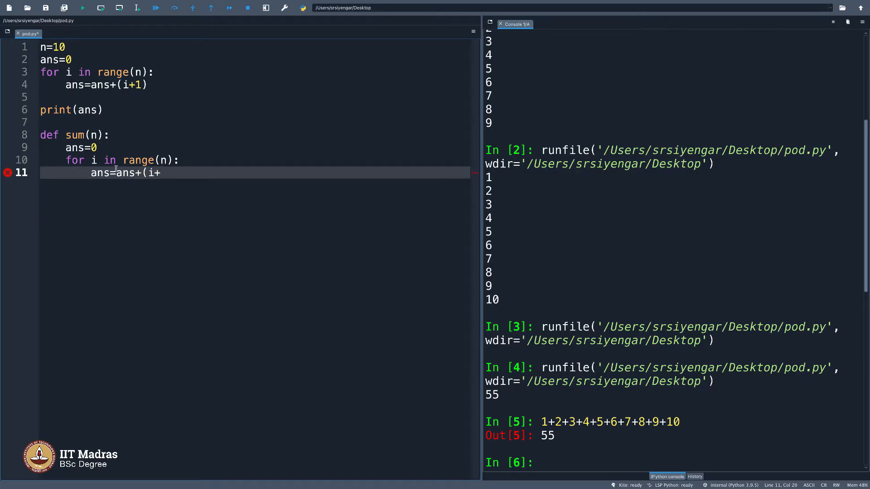
type("1)")
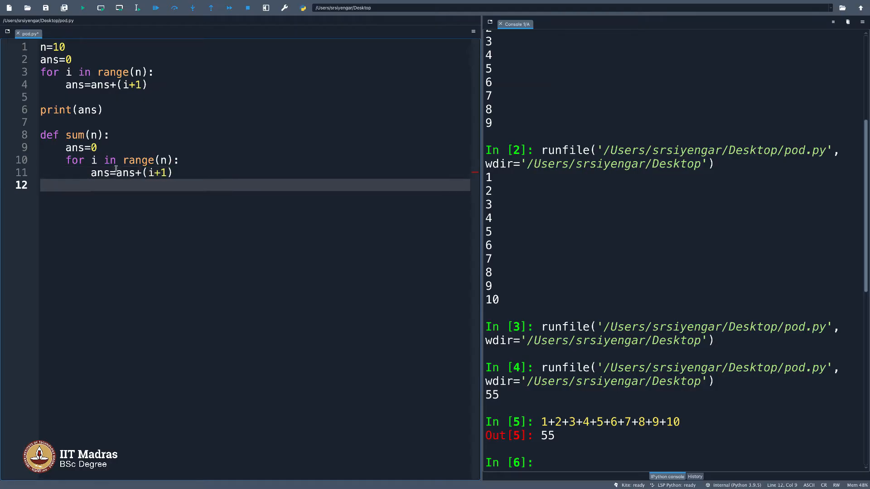
type("re")
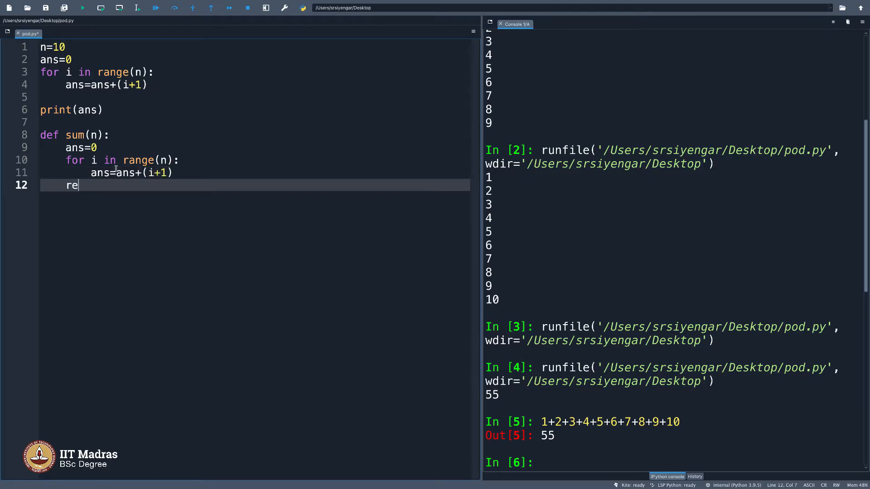
type("turn ans")
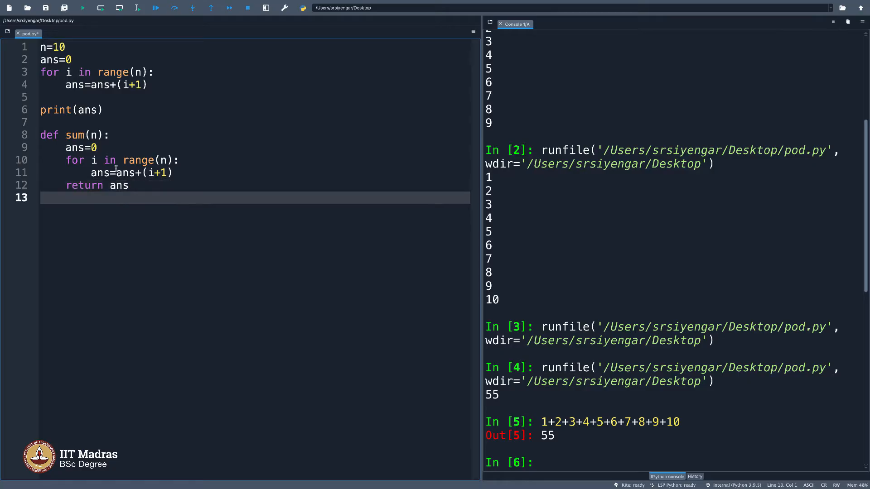
left_click(82, 9)
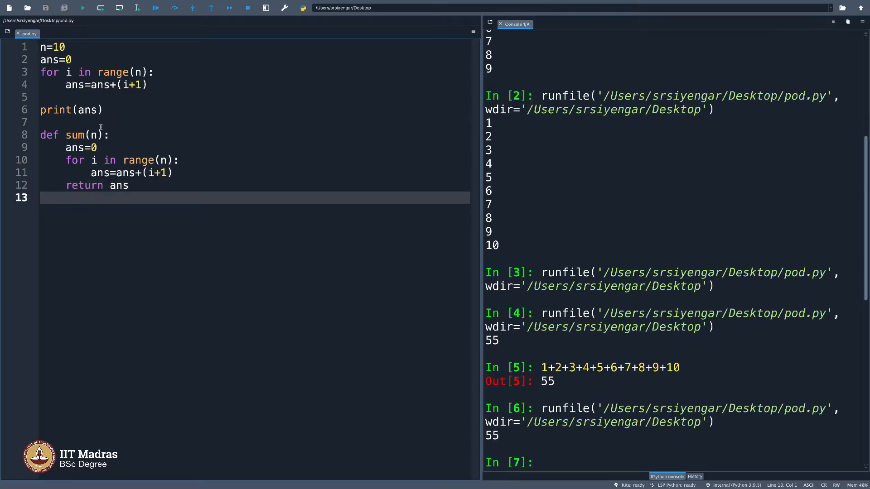
Remove the standalone loop code, then check sum(10)=55 and sum(5)=15 against 5+4+3+2+1 in the console.
left_click_drag(41, 46, 102, 110)
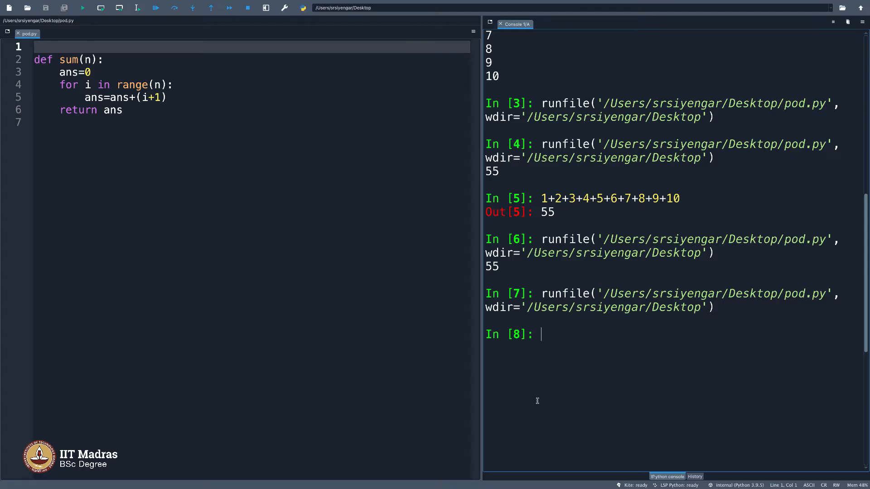
type("sum(")
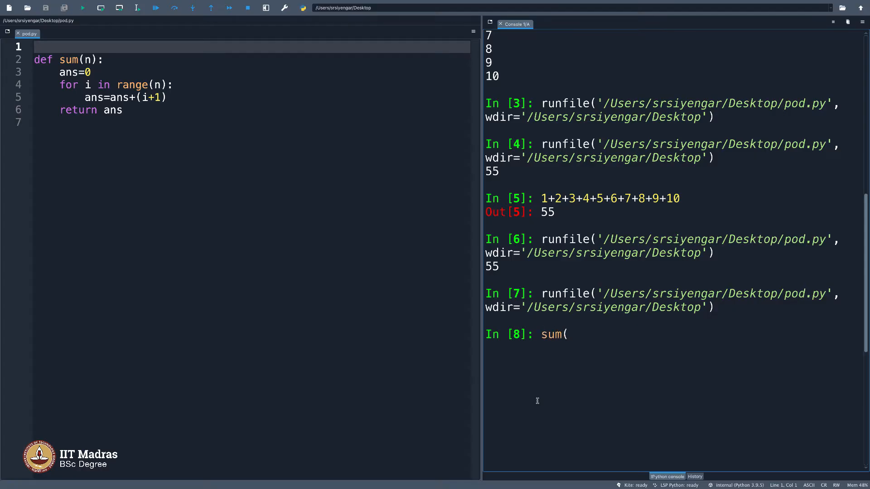
type("10)")
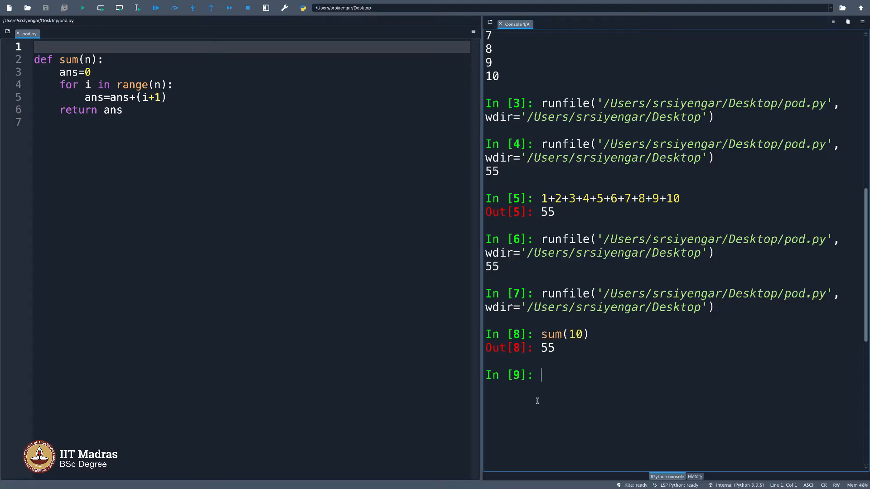
type("sum(5)")
type("5+4")
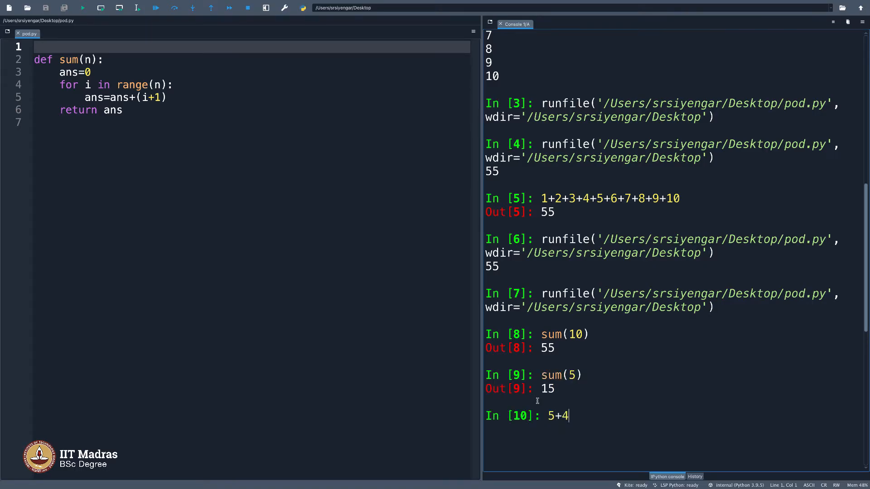
type("+3+2+")
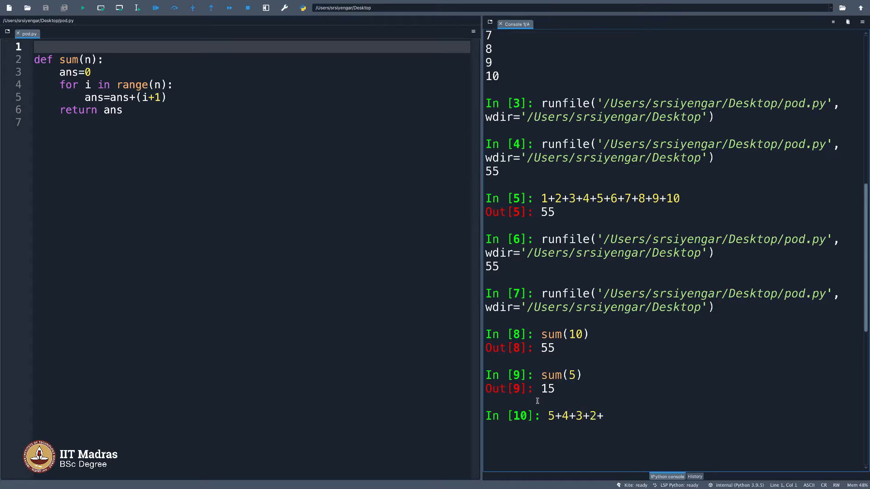
key("enter")
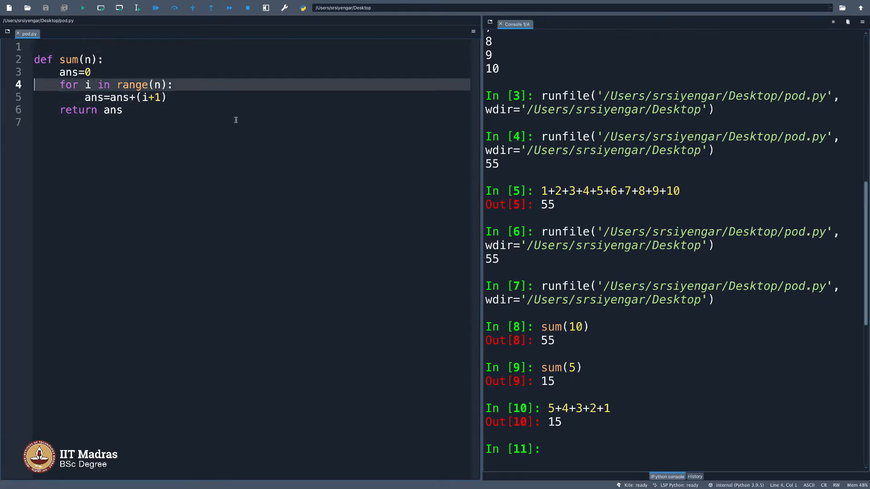
Add a '#verified' comment to pod.py.
type("#ver")
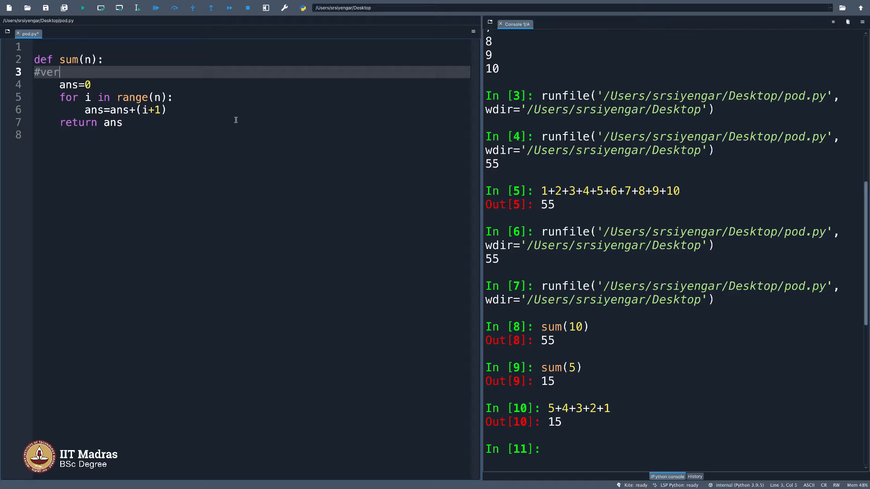
type("ified")
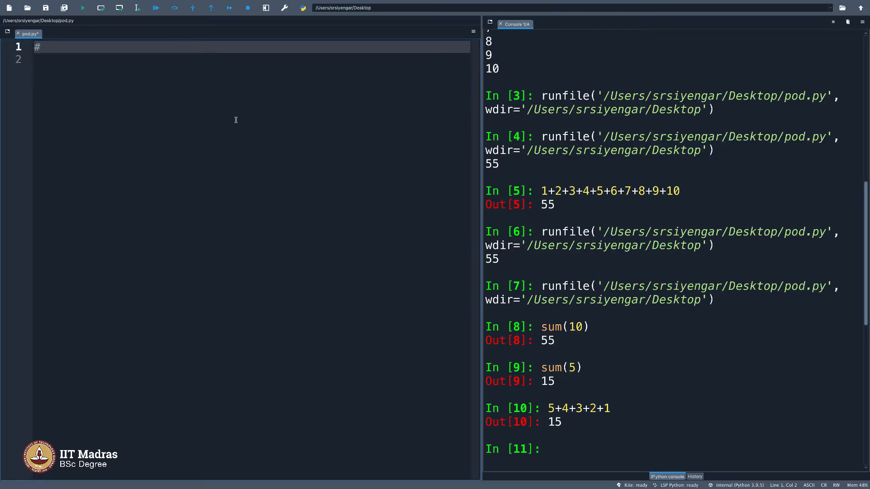
Write the comment '#recursion in python' as the only content of pod.py.
type("recursion")
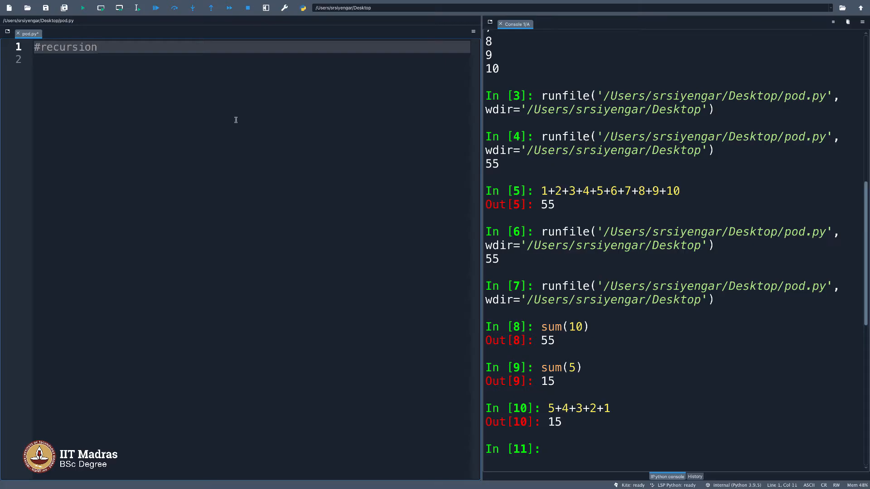
type("in python")
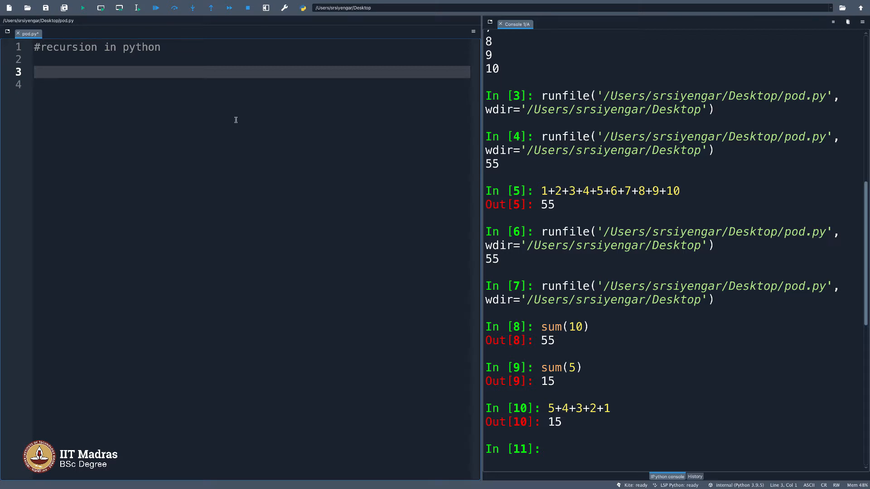
Define recursive sum(n) with base case if (n==1): return 1.
type("def sum(n)")
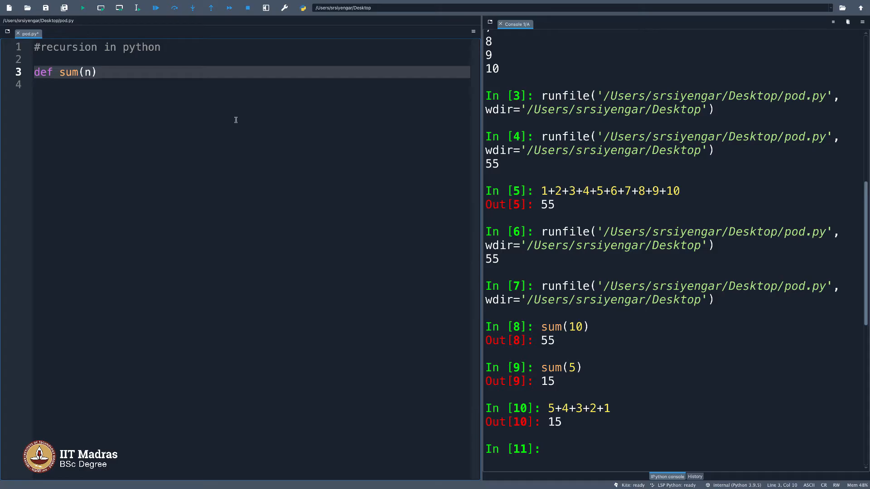
type(":")
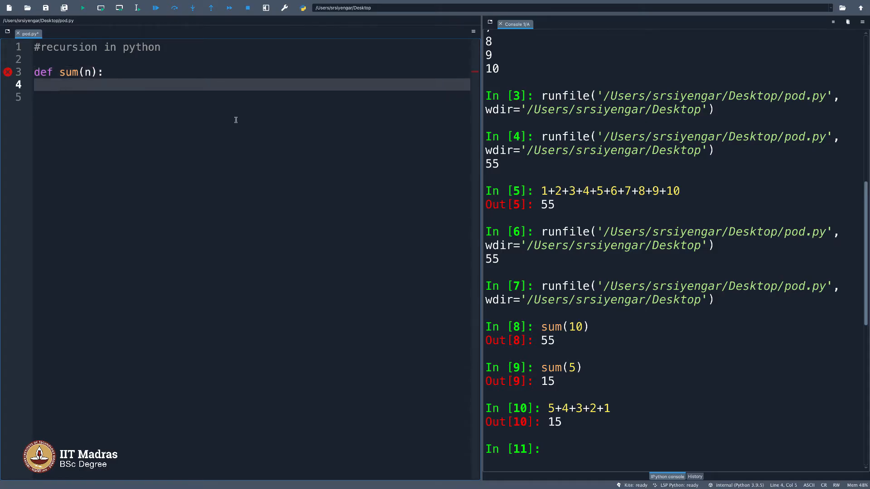
type("if (")
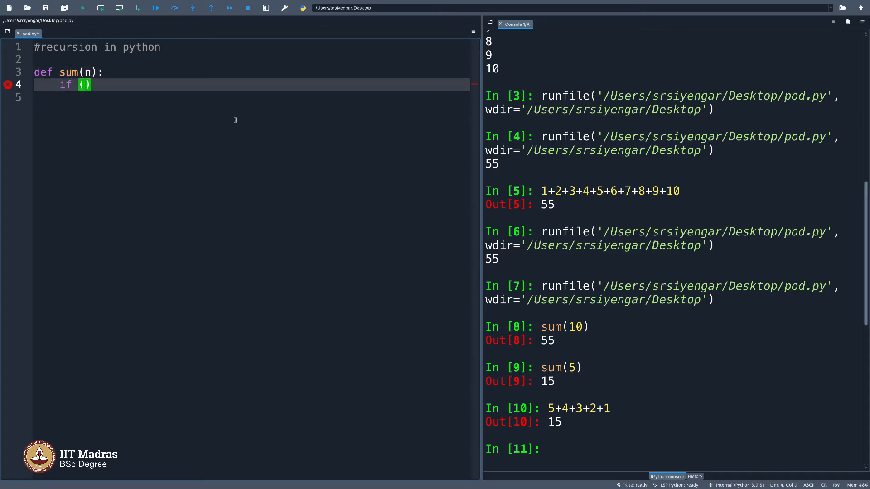
type("n==1")
left_click(252, 97)
type("return")
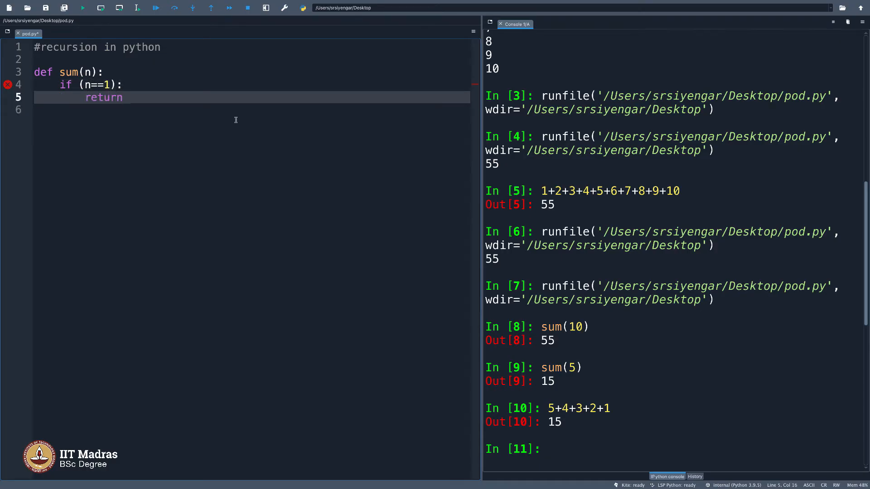
type("1")
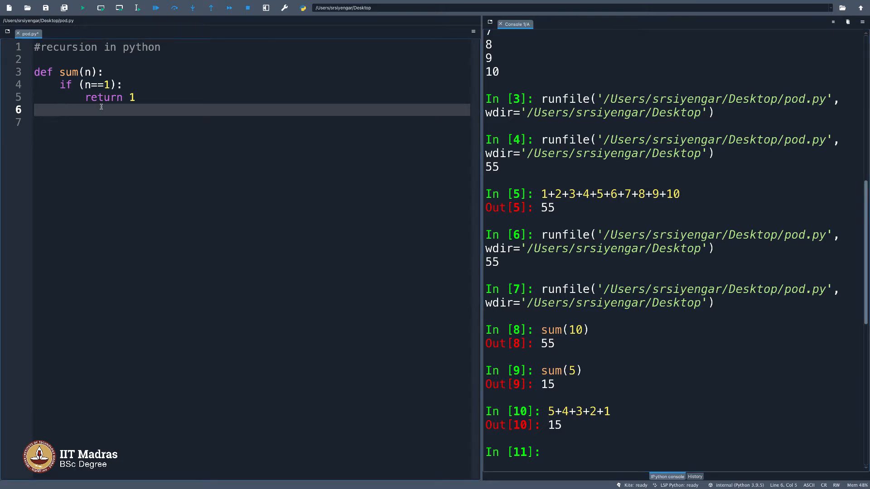
Add the else branch returning n+sum(n-1) to complete the recursion.
type("else:")
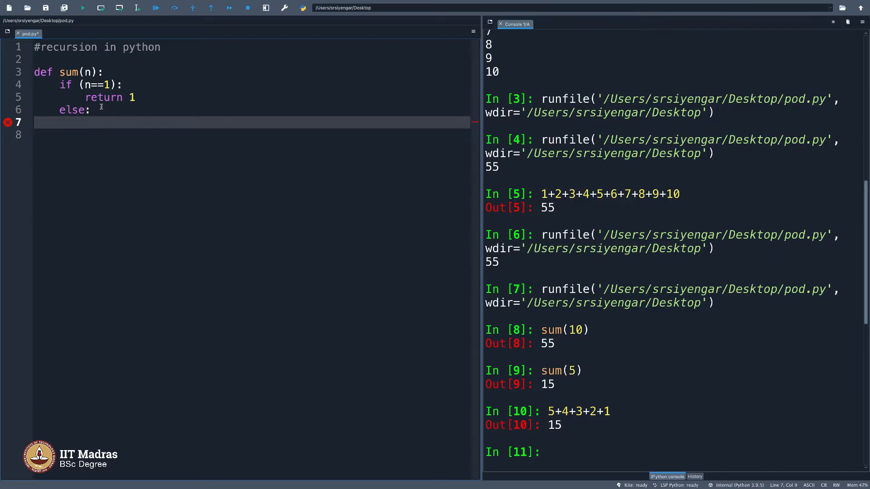
type("return")
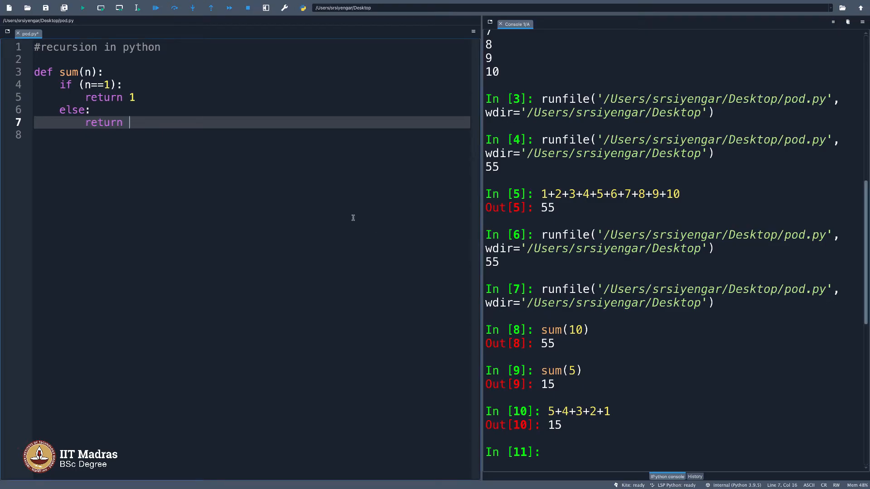
type("n")
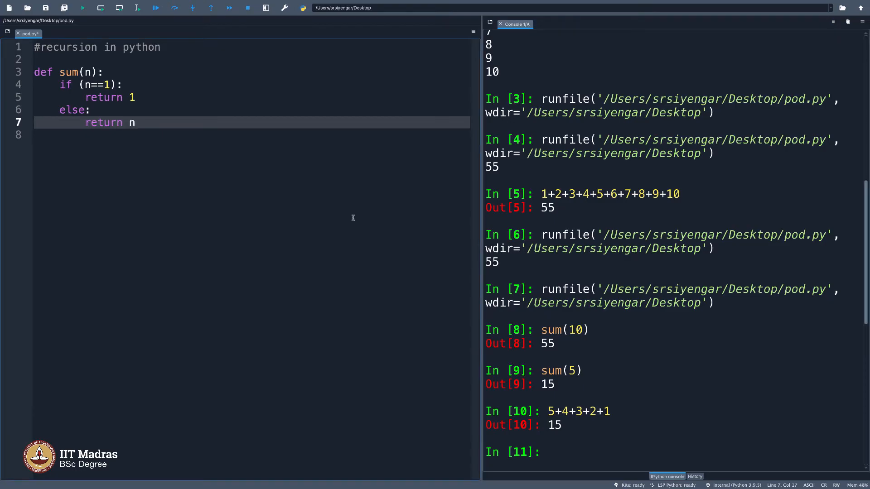
type("+sum(n-1)")
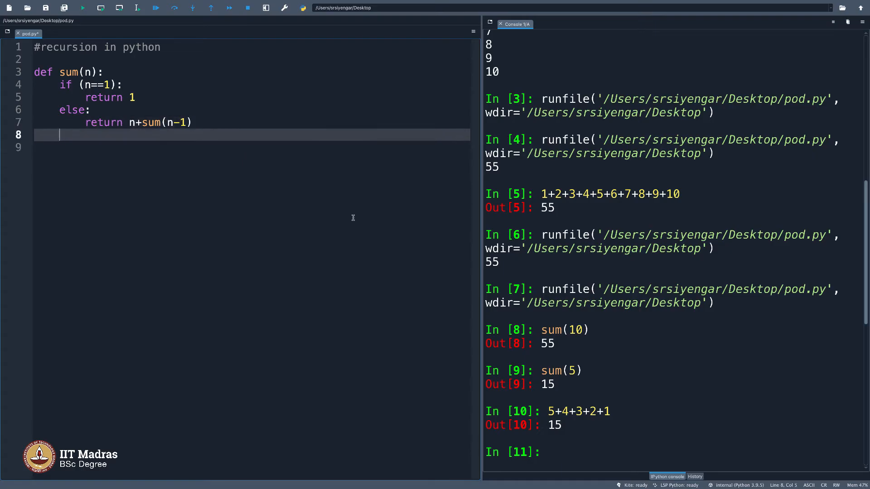
key("enter")
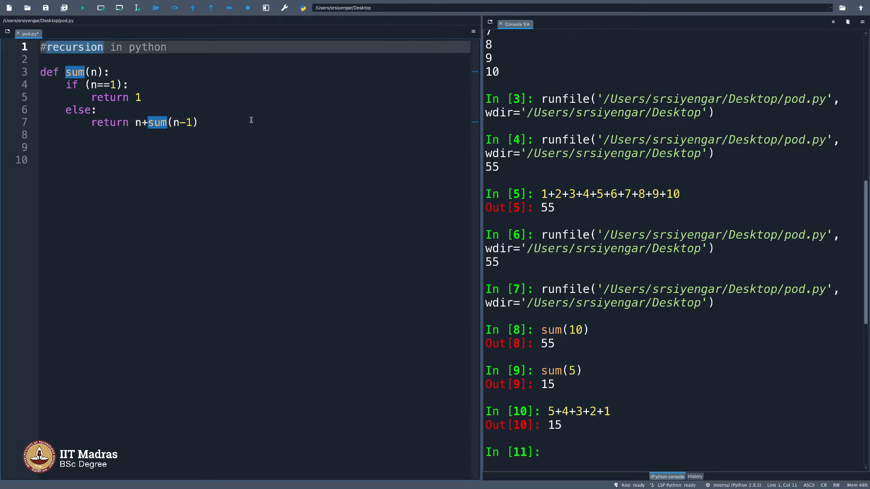
left_click(197, 123)
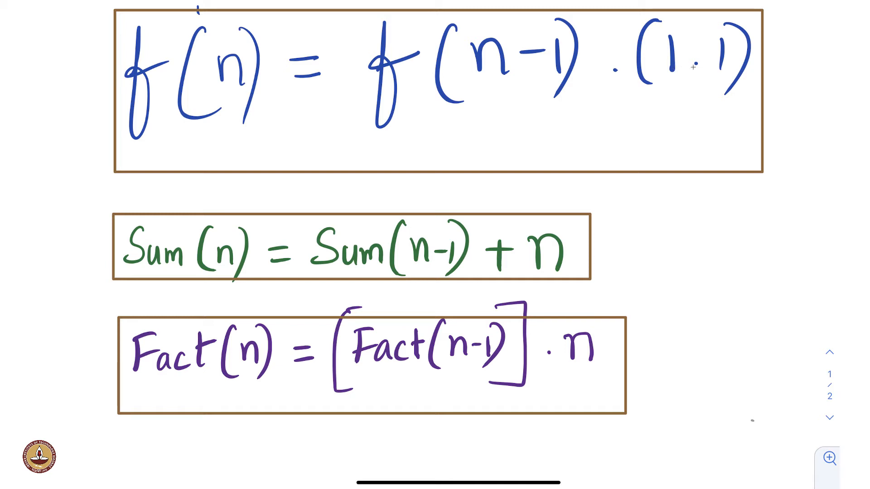
mouse_move(247, 209)
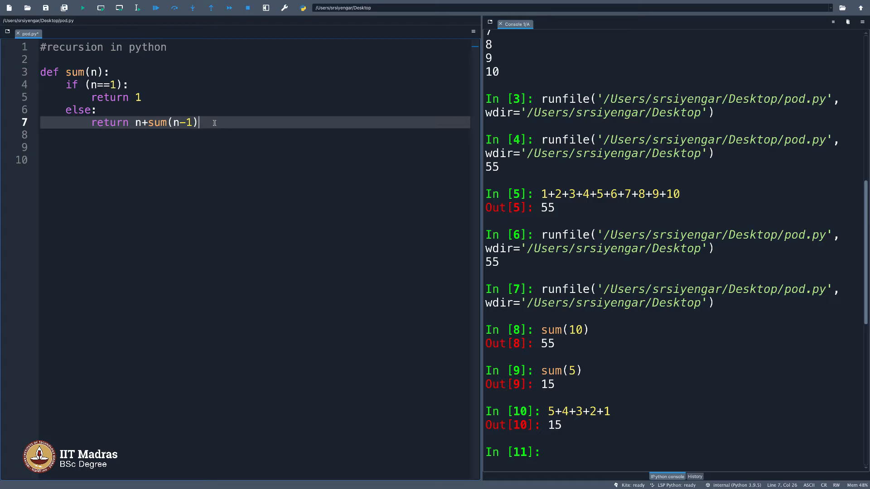
Add the comment '#python lets you call the same function within the function.' below sum.
key("Enter")
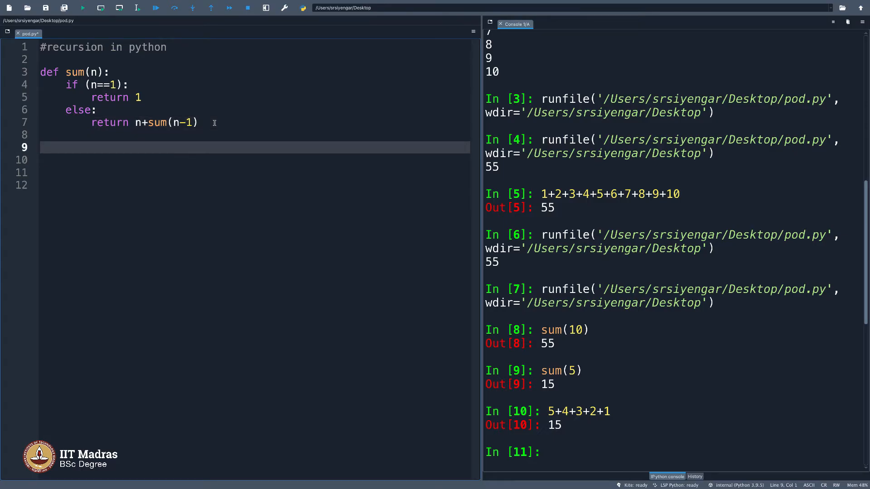
type("#python lets you call the same function")
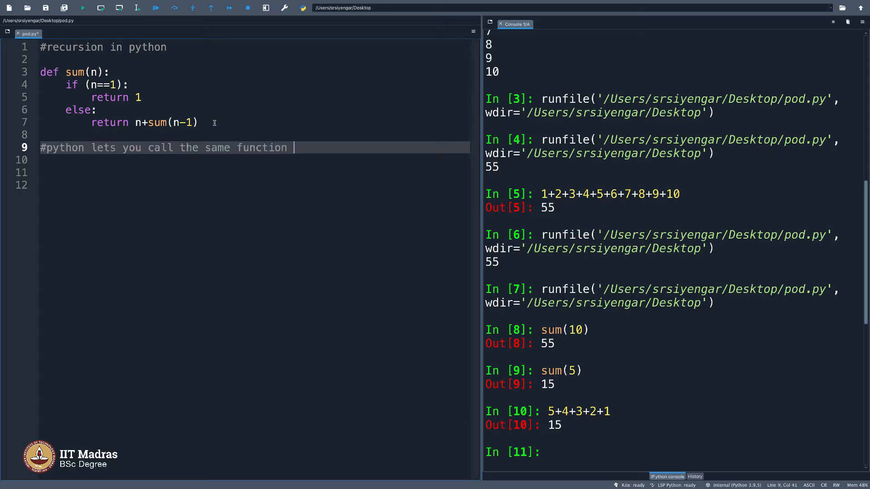
type("within the f")
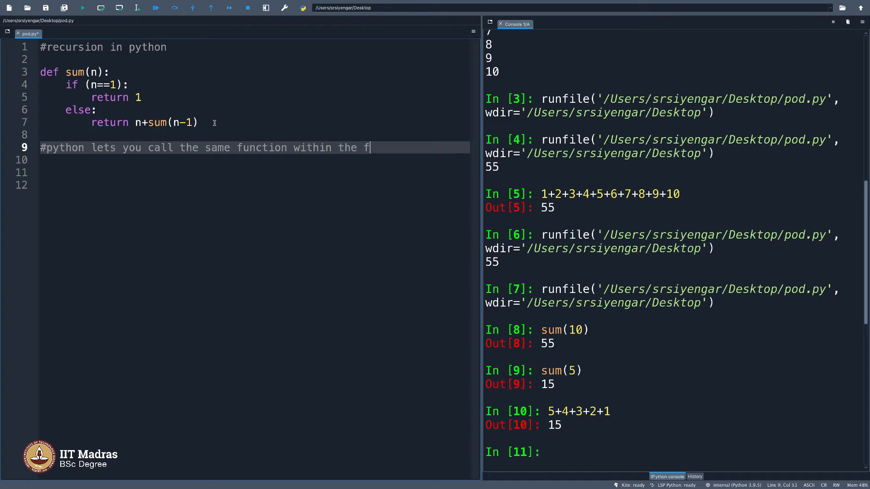
type("unction")
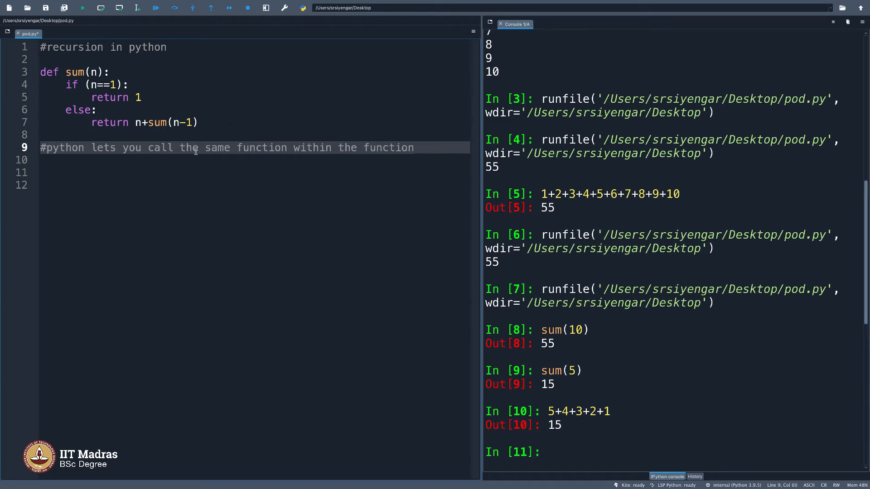
type(".")
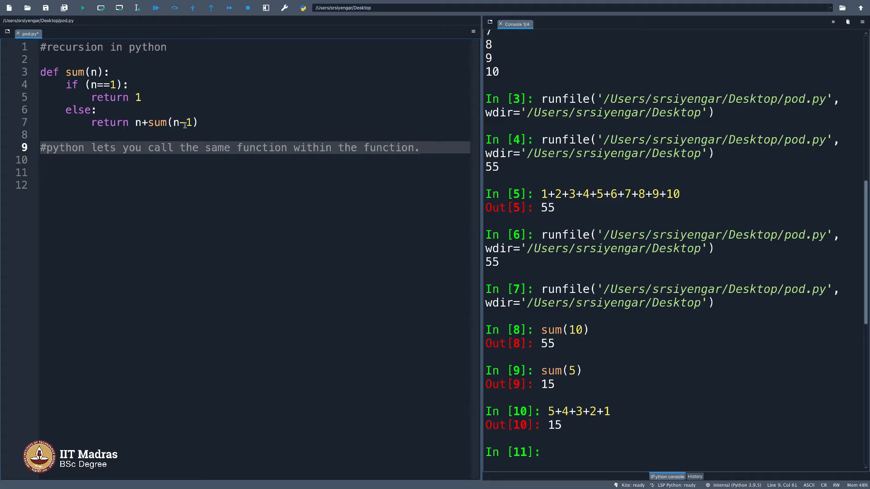
mouse_move(100, 110)
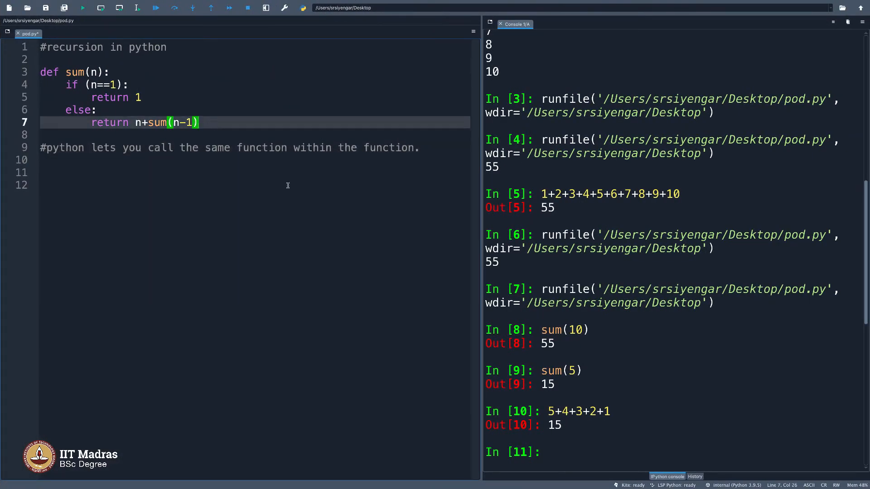
mouse_move(567, 451)
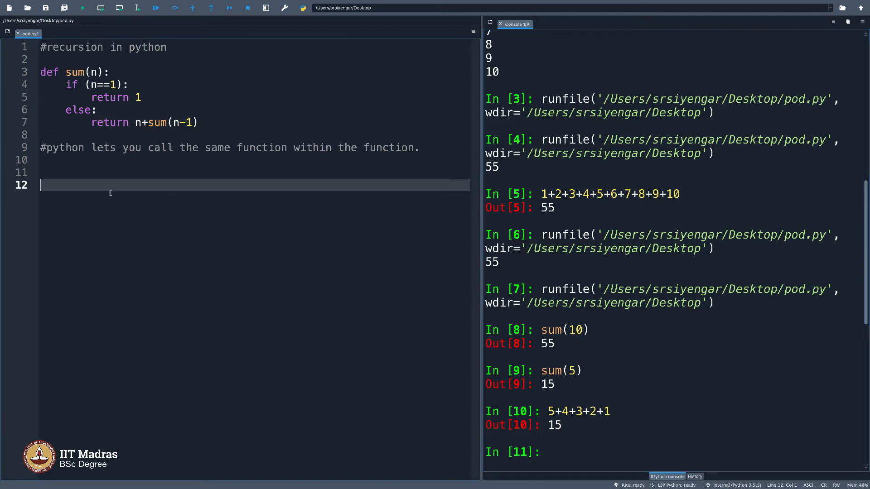
Add print(sum(10)) at the end of pod.py and run it to print 55.
type("print(sum)")
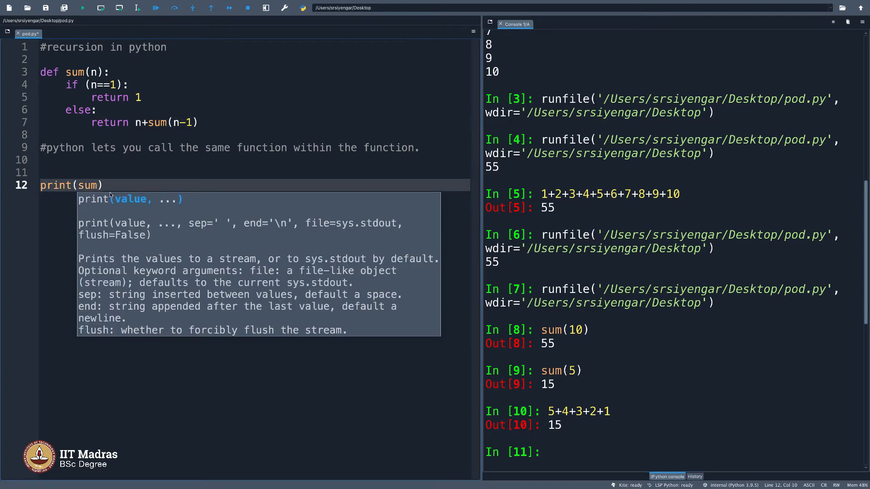
type("(10)")
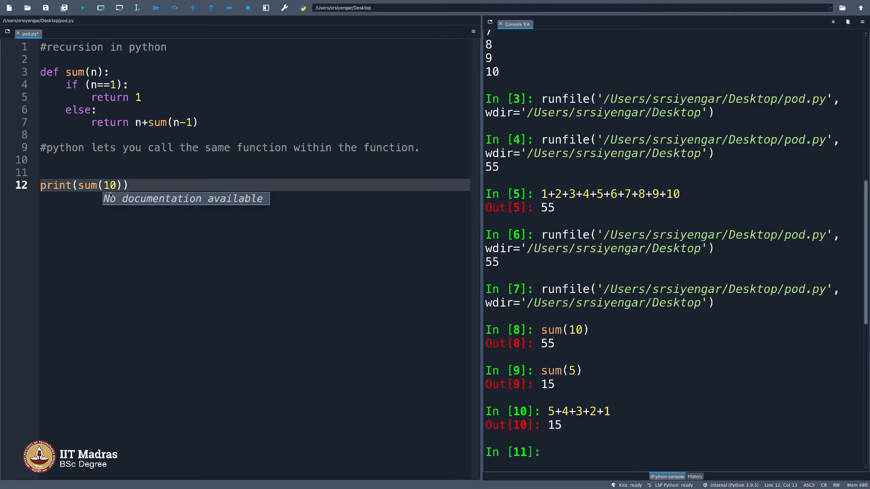
left_click(82, 8)
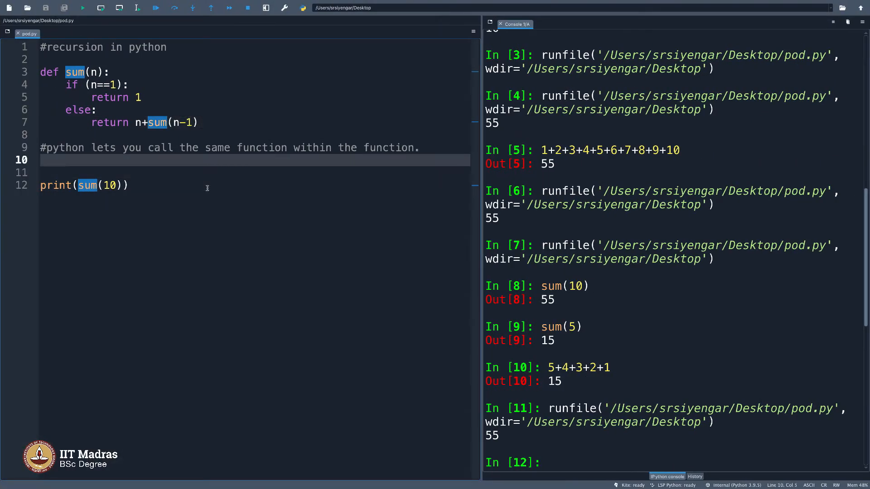
Start a new function def comp(p,n) and mark sum with a #verified comment.
type("def")
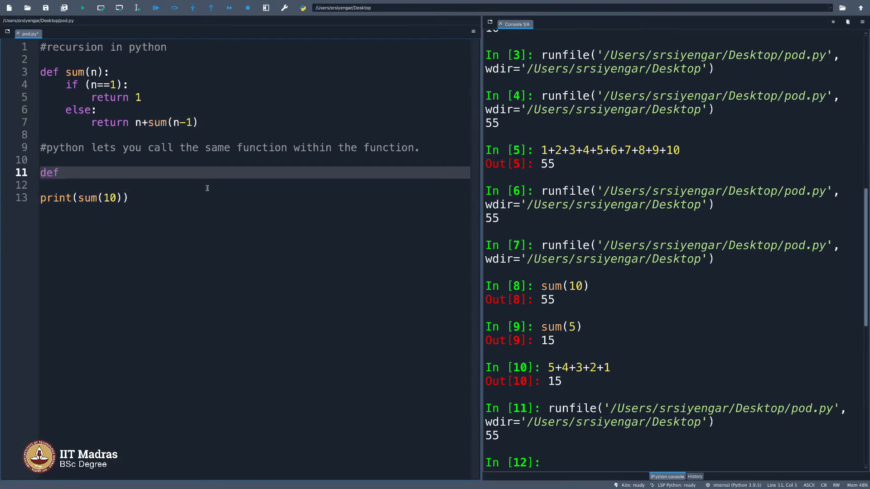
type("comp")
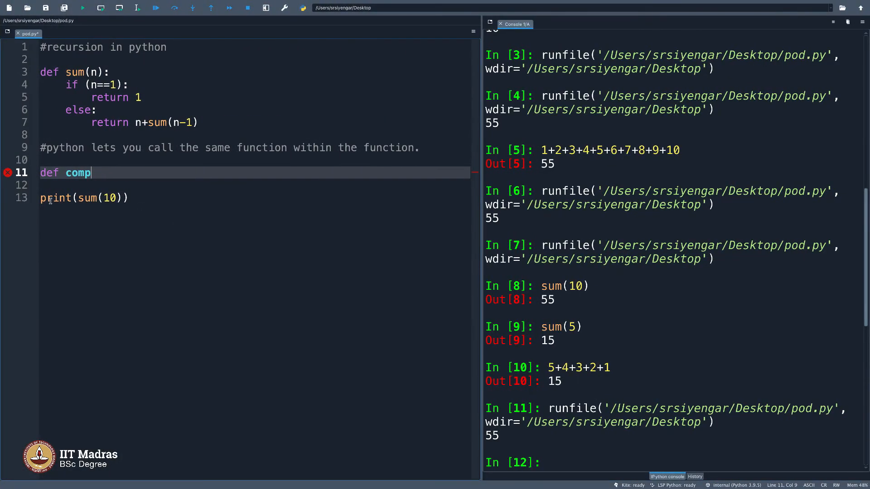
type("()")
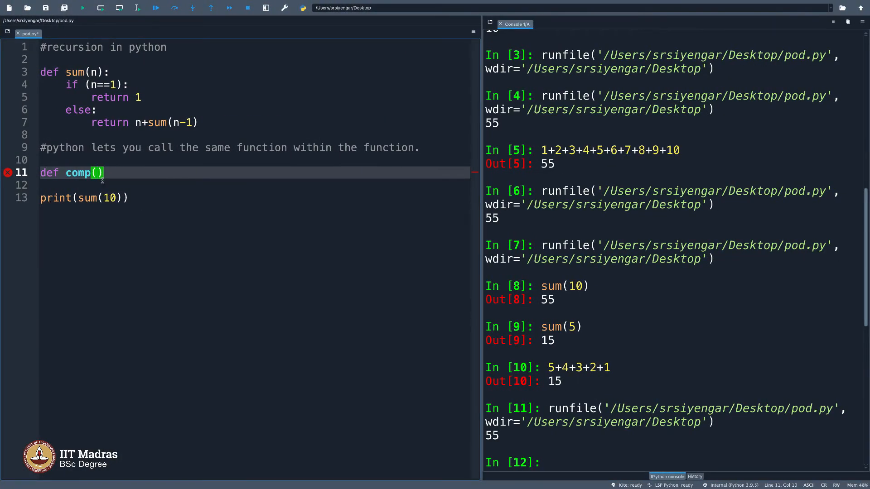
type("p")
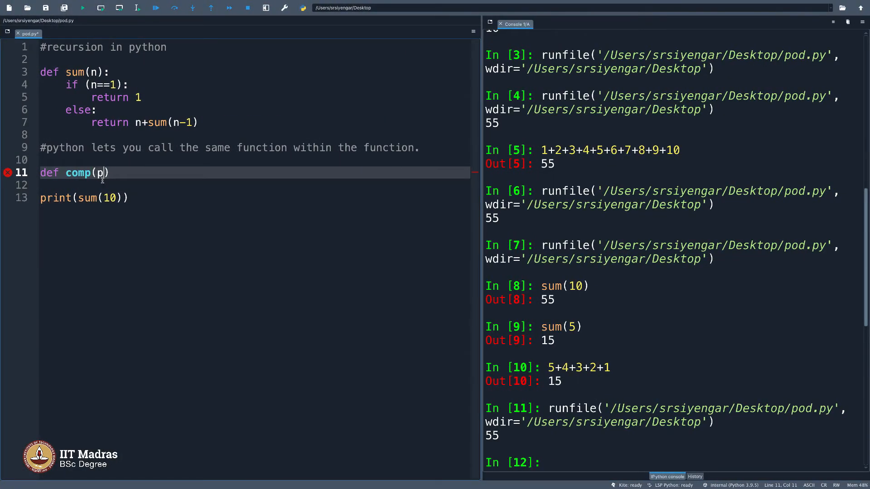
type(",n")
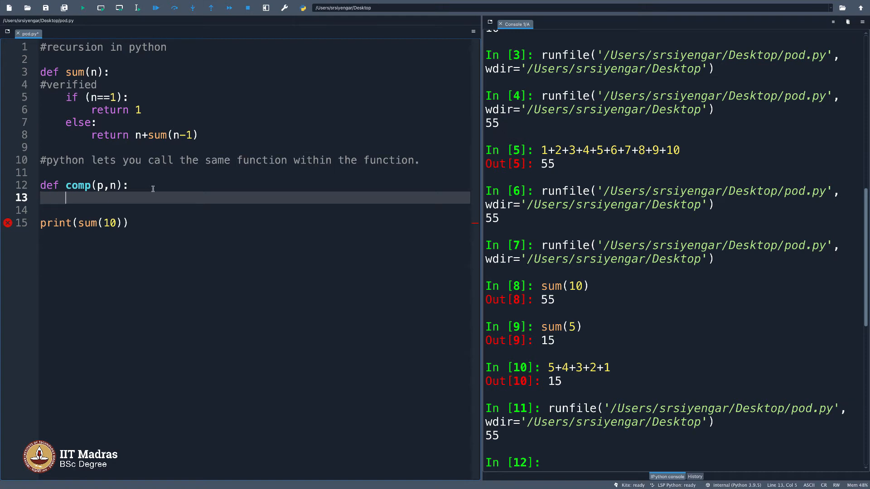
Give comp the base case if (n==1): return p*(1.1).
type("if (n=")
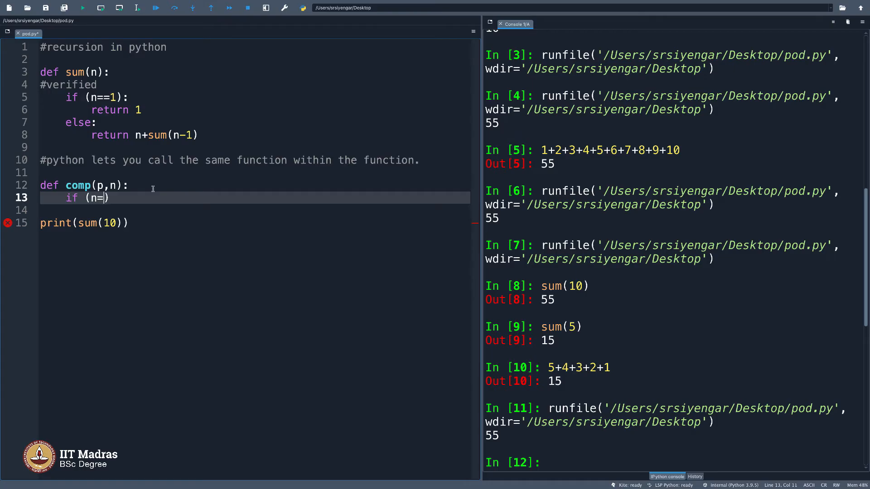
type("=1):")
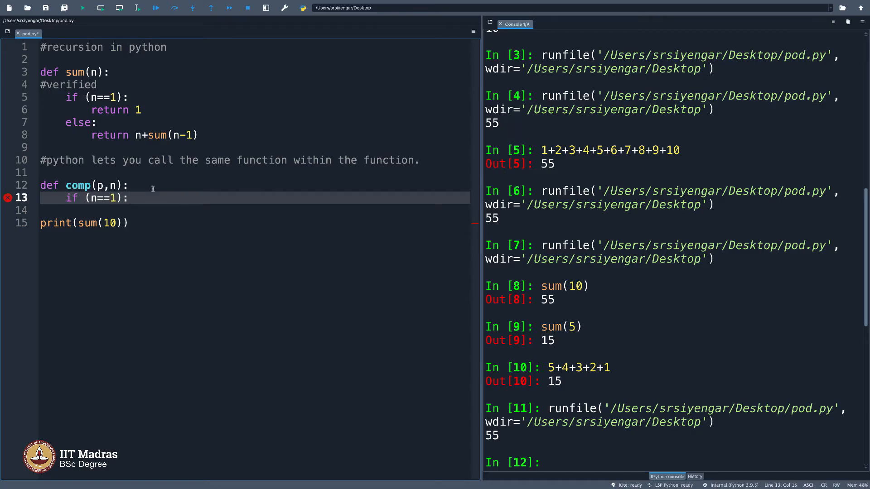
key("enter")
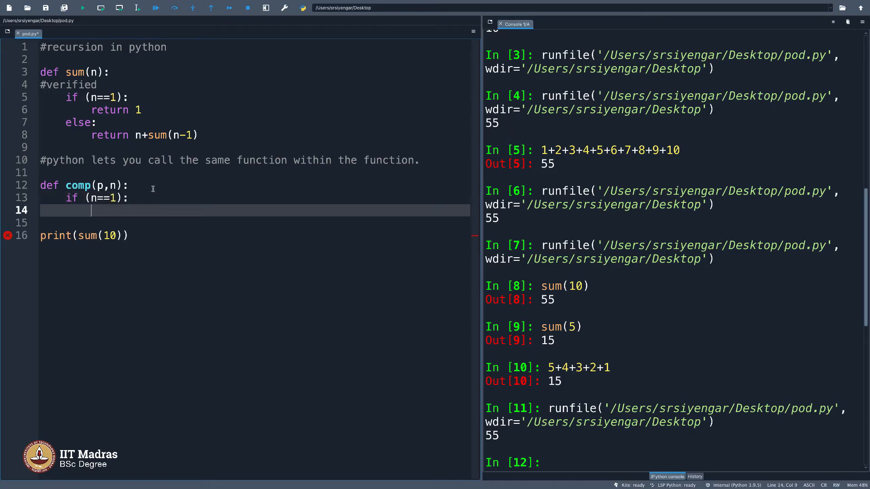
type("return p")
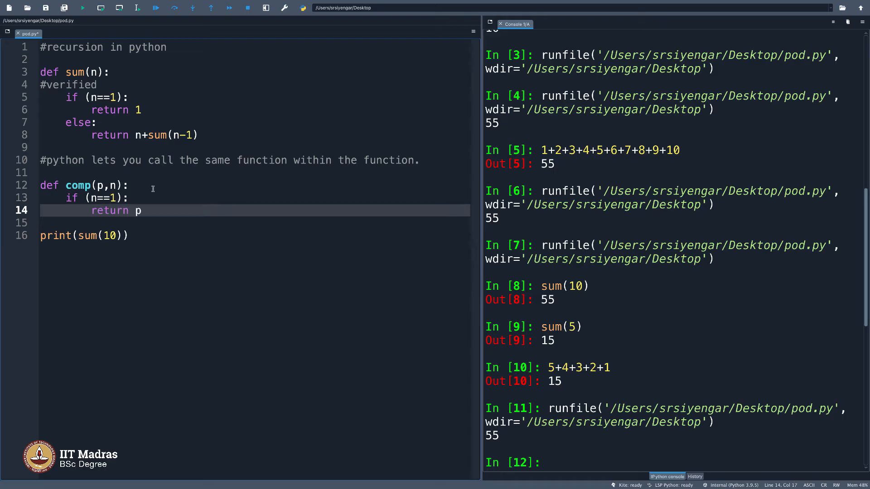
type("*(1.1)")
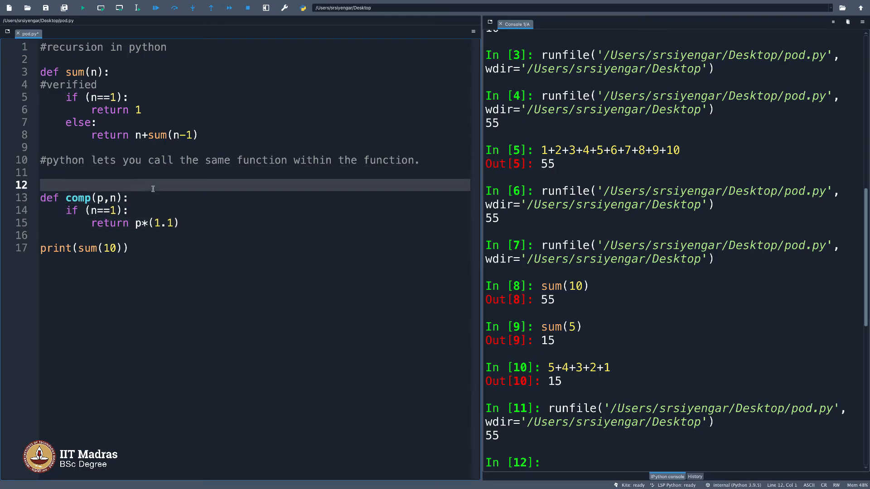
Comment comp as computing compound interest by assuming a 10% rate.
type("#compute compound inter")
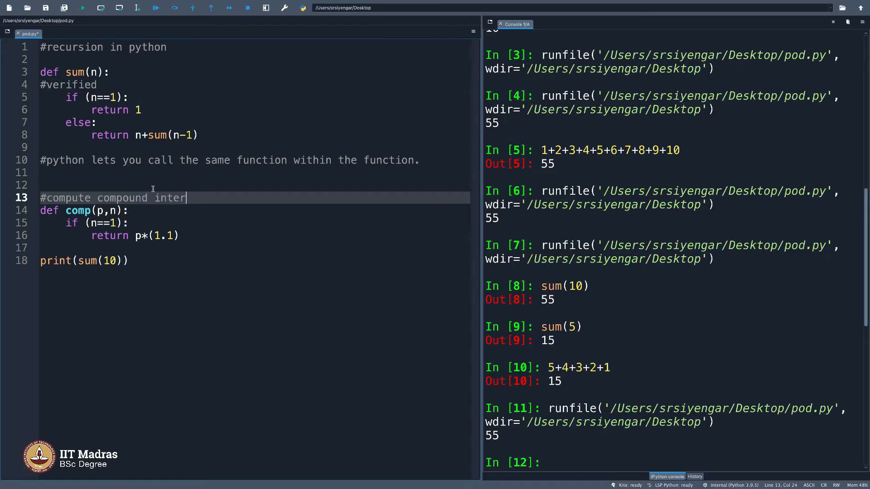
type("est by assuming the interest to b")
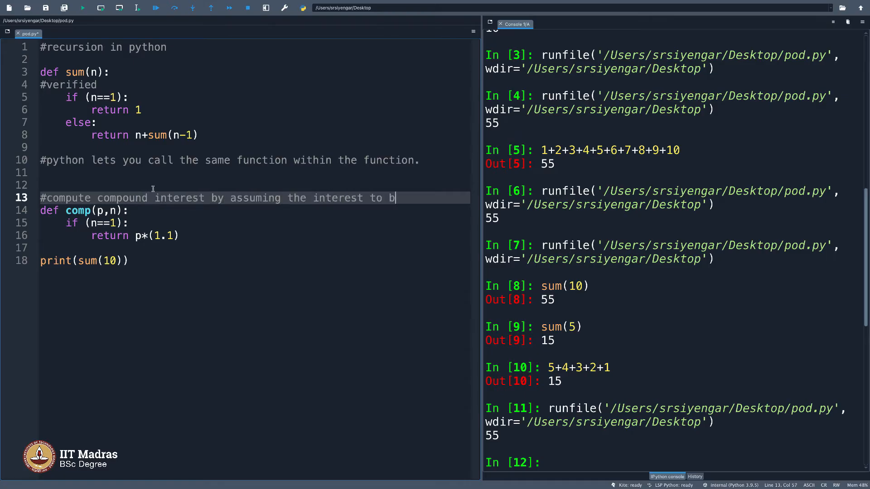
type("e 10%")
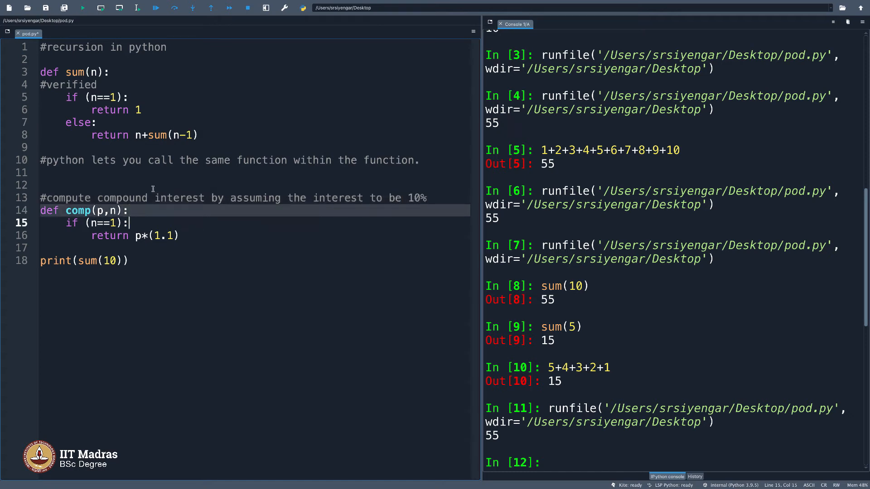
left_click(117, 211)
type("else:")
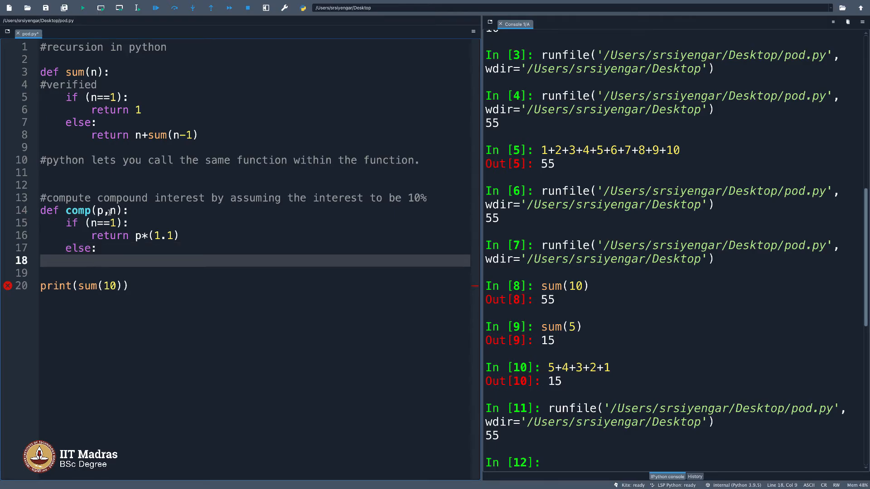
Add the recursive else case returning (comp(p,n-1))*1.1.
type("return")
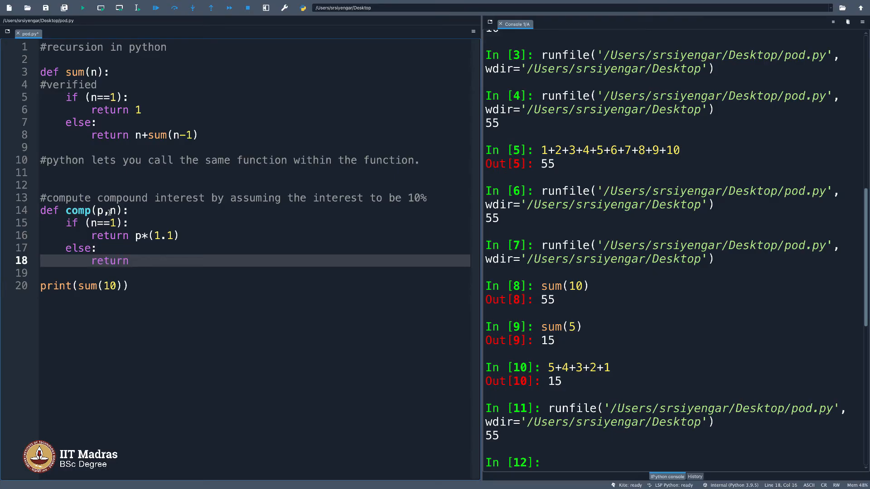
type("comp")
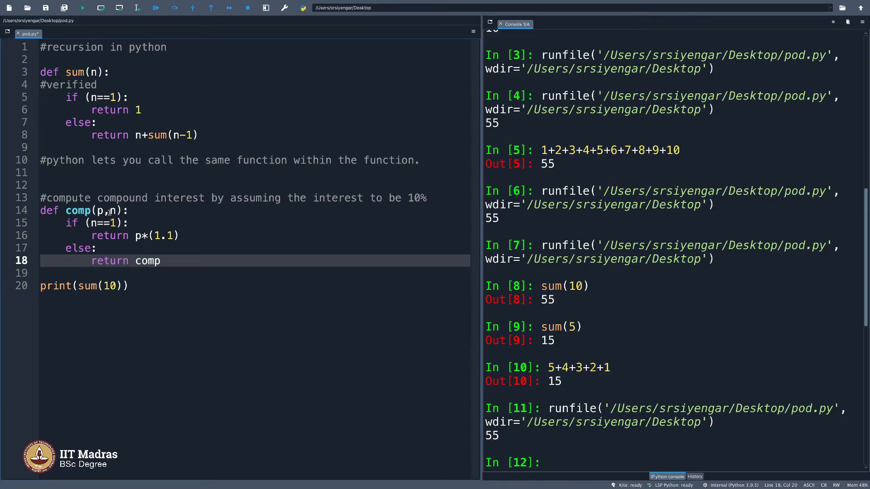
type("(p)")
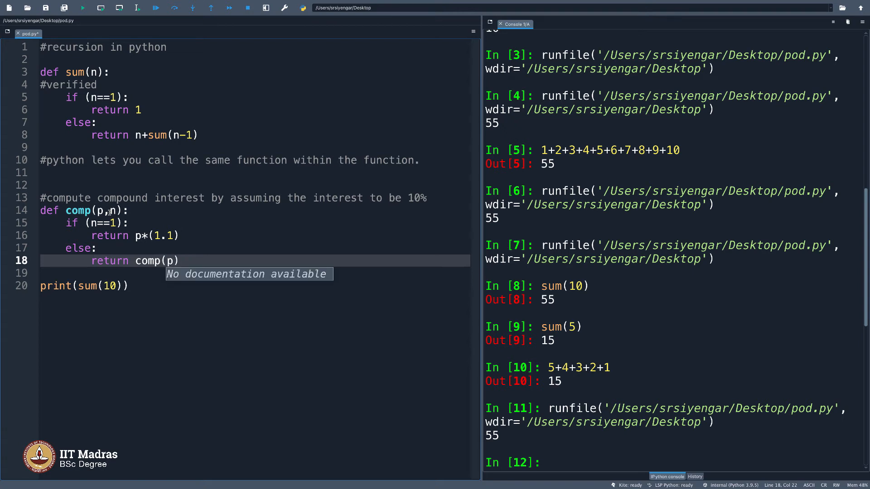
type(",")
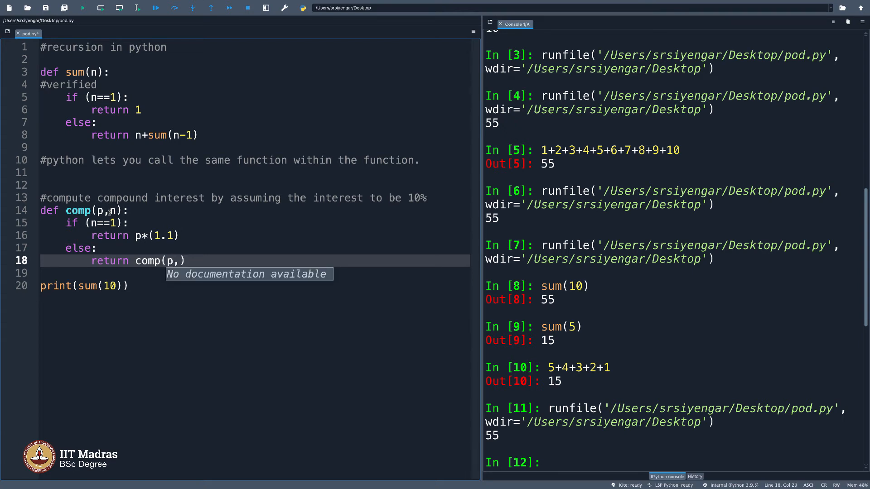
type("n-1")
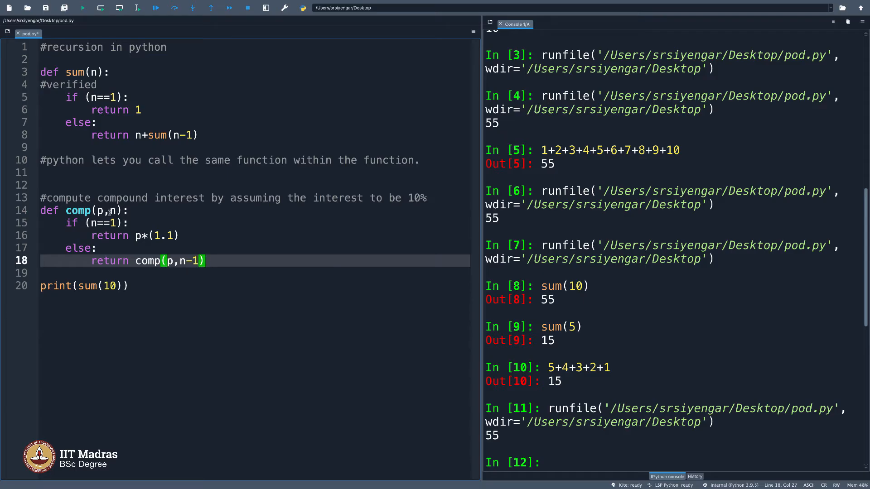
left_click(145, 261)
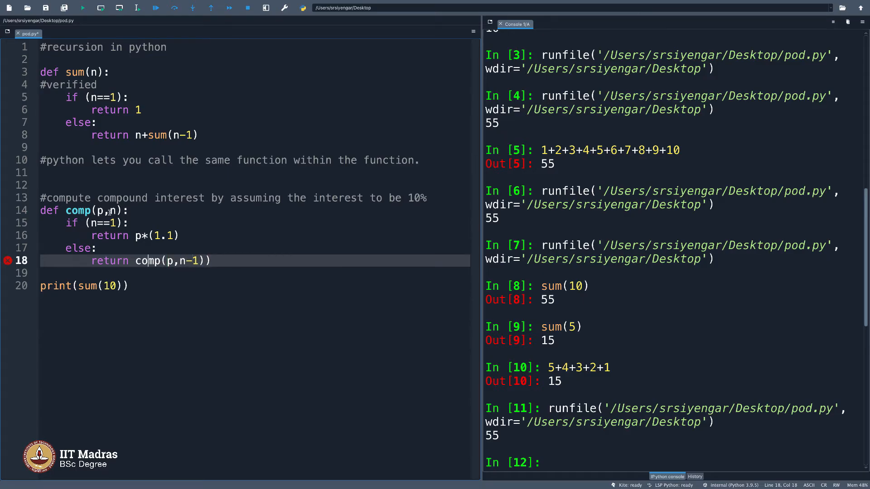
type("(")
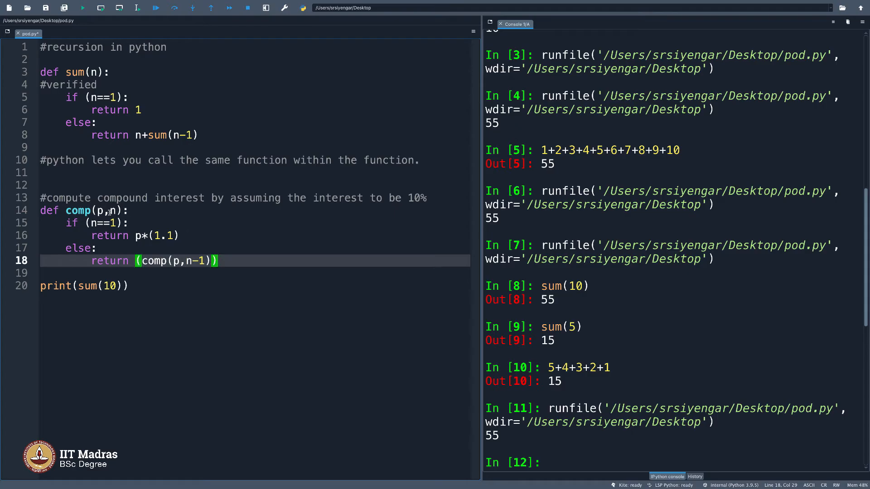
type("*1.1")
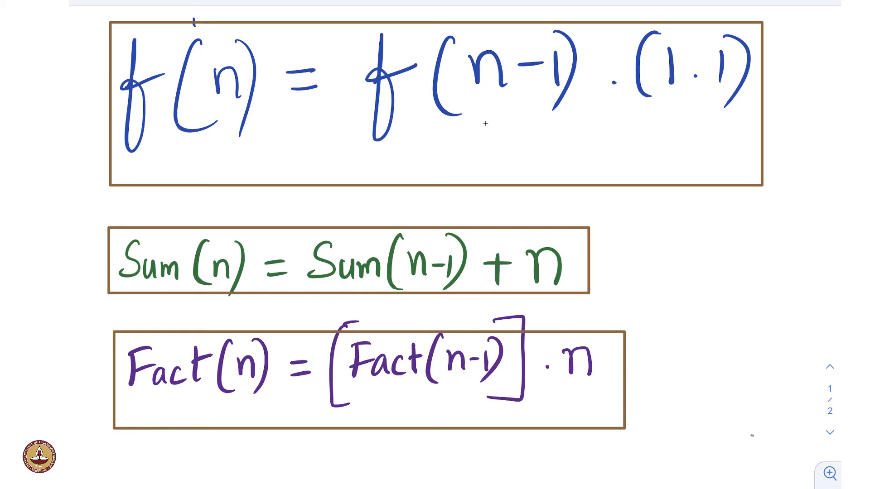
mouse_move(322, 265)
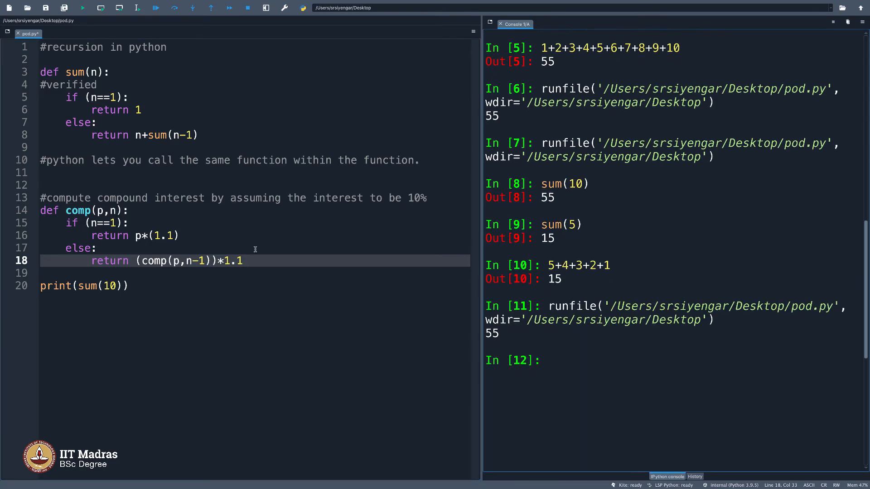
mouse_move(570, 347)
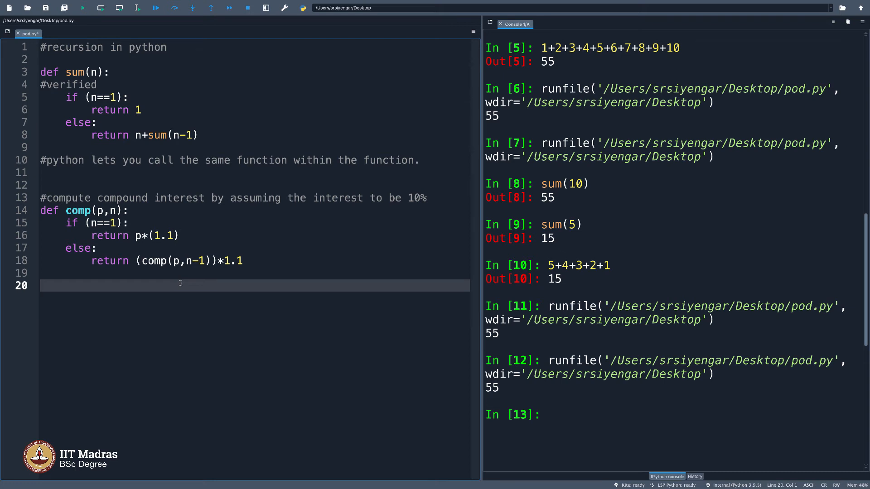
Add print(comp(2000,3)) to the script so its result 2662.0 can be checked.
type("print(comp()")
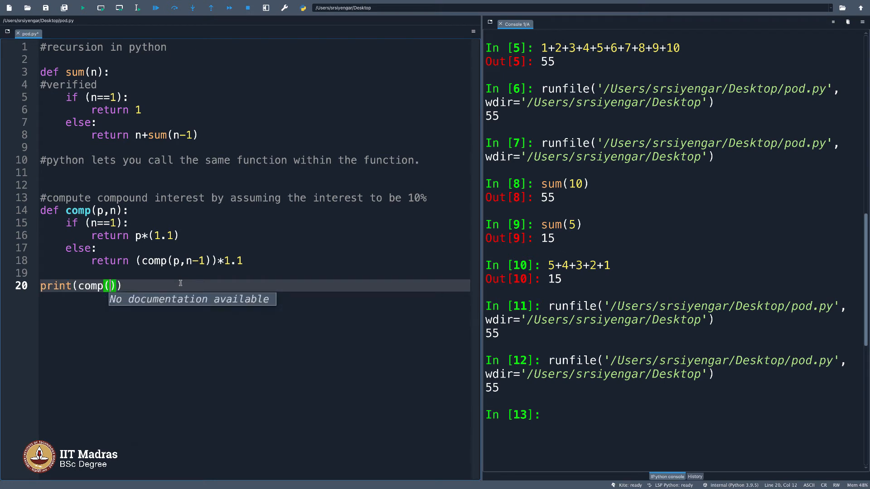
type("2000")
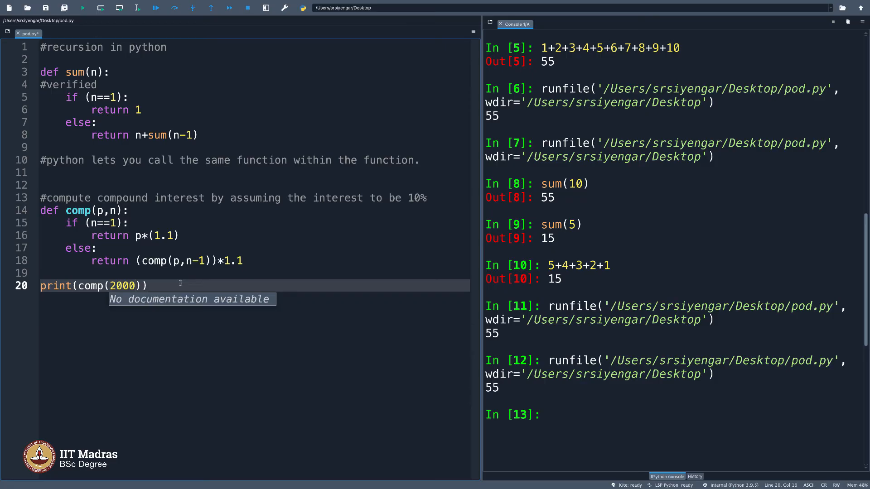
type(",3")
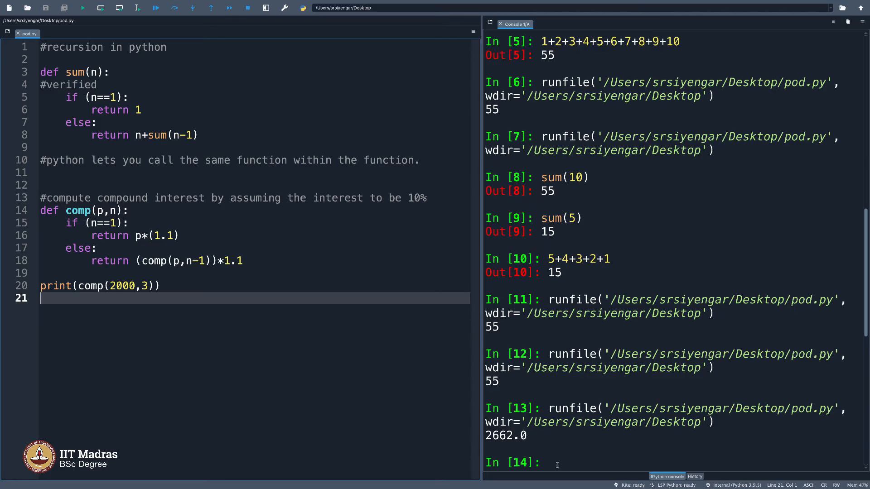
Evaluate 2000*1.1 and 2000*1.1*1.1 in the console and highlight the matching 2662 result.
type("2000")
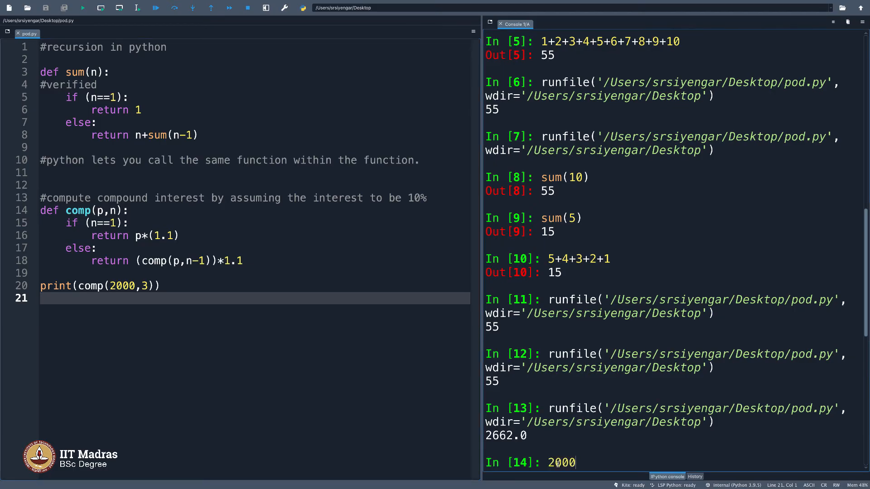
type("*")
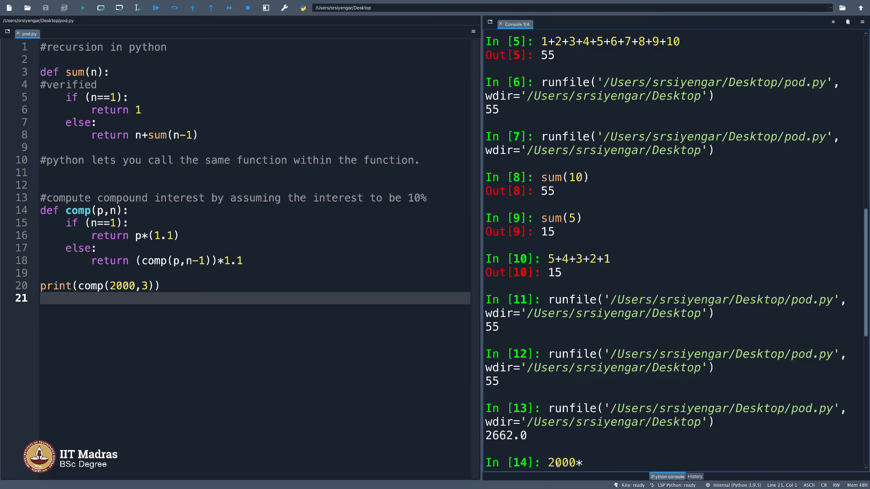
type("1.1")
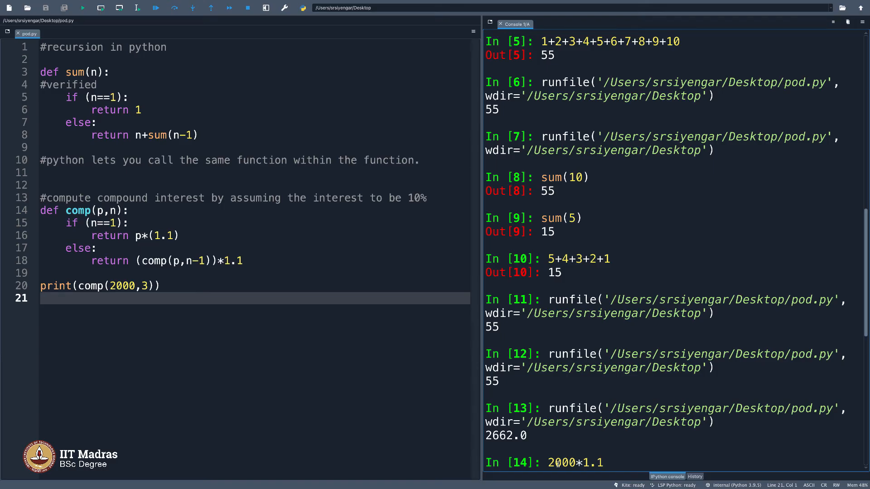
type("2000*1.1*")
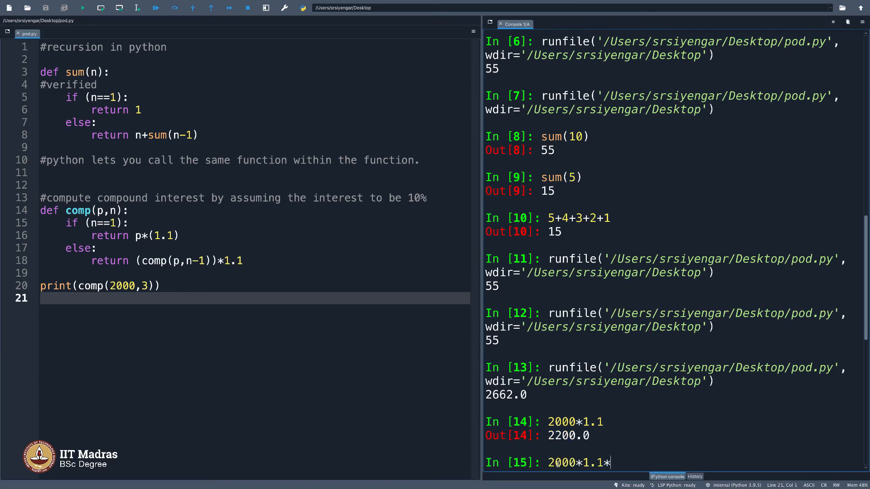
key("enter")
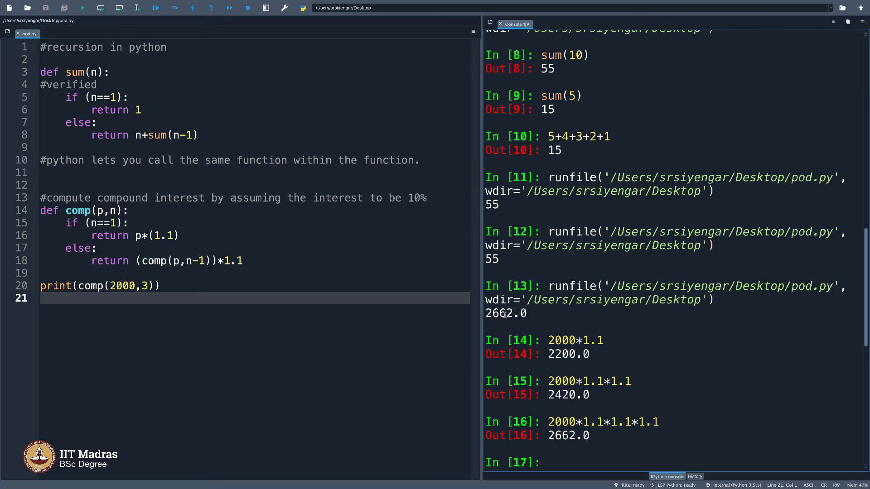
double_click(498, 314)
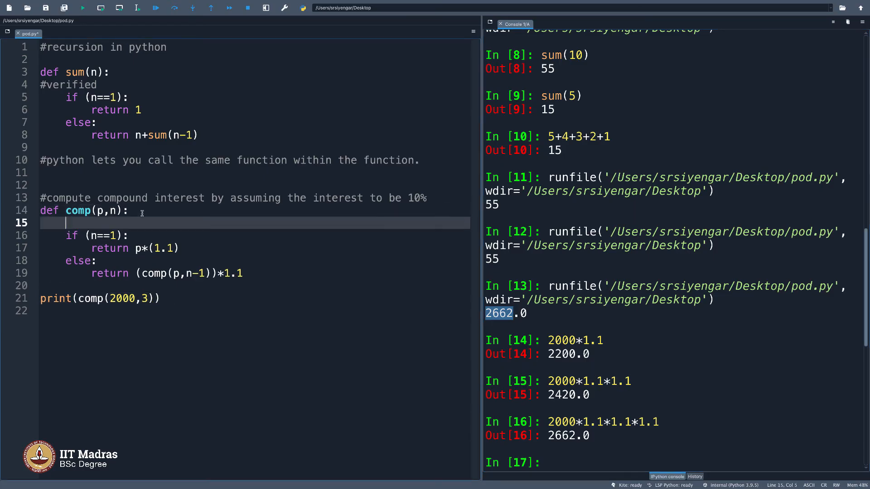
Mark comp(p,n) with a #verified comment.
type("#")
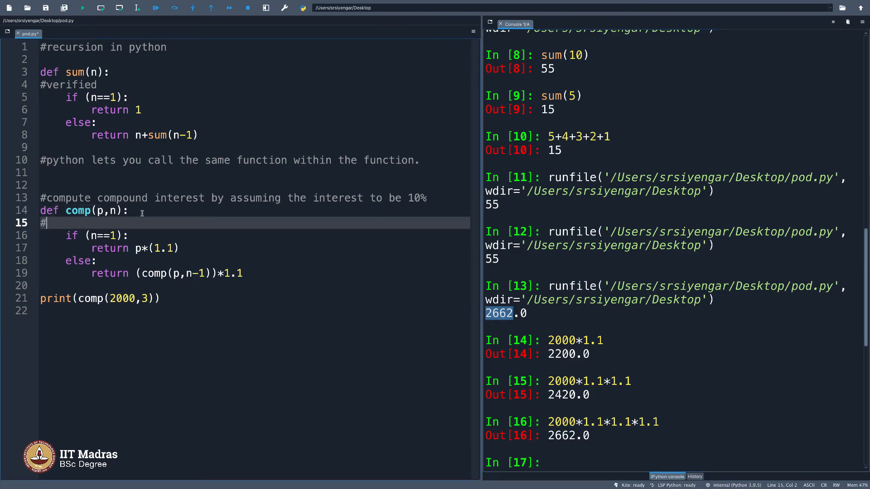
type("verified")
left_click(249, 298)
type("def ")
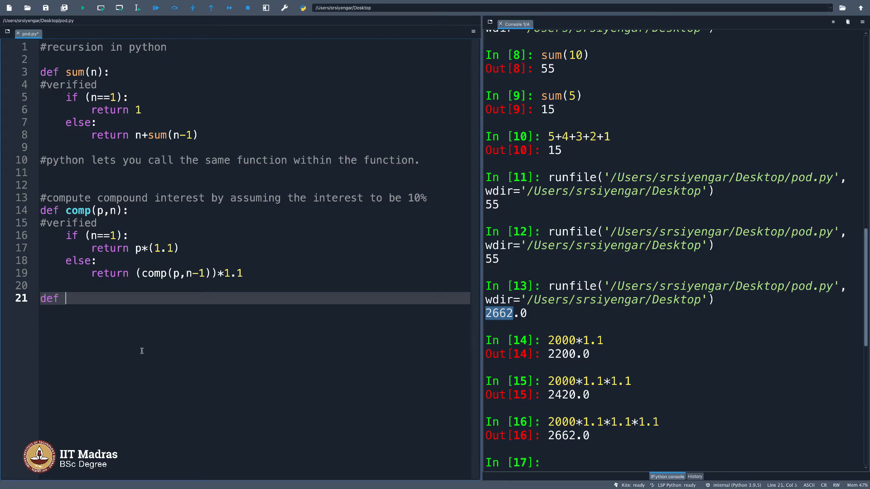
Define fact(n) with the base case returning 1 when n==1.
type("fact()")
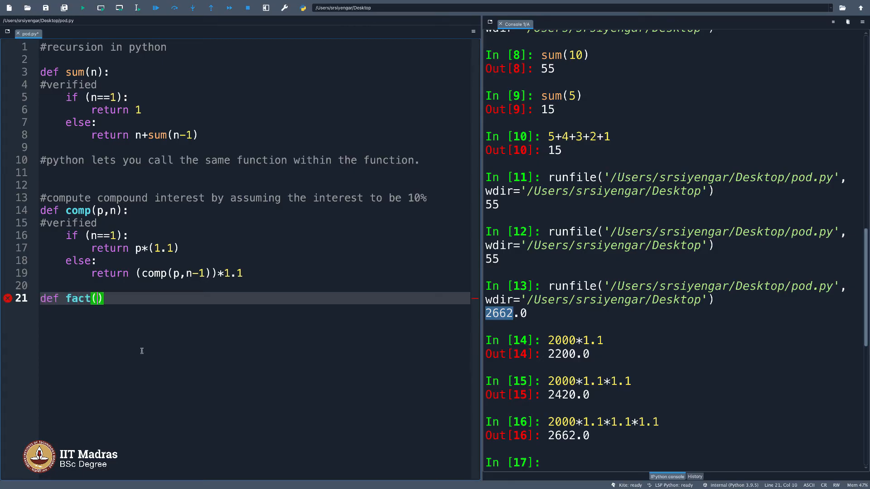
type("n):")
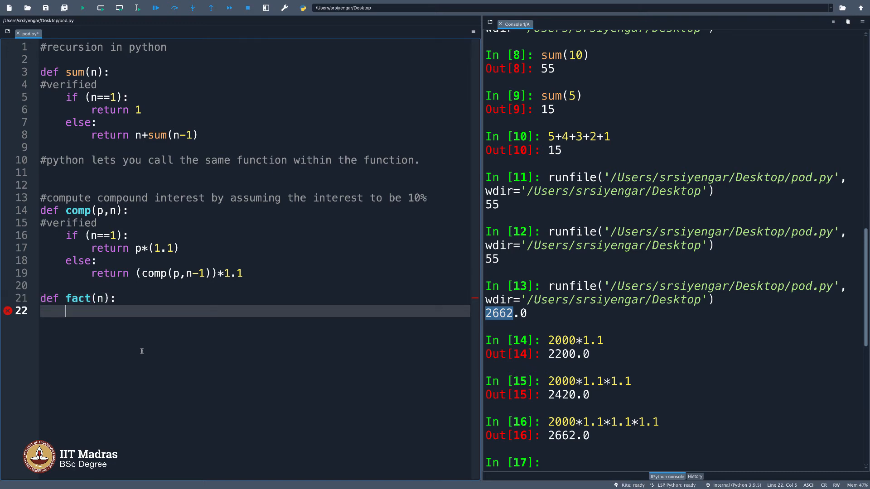
type("if (n==1):")
type("return")
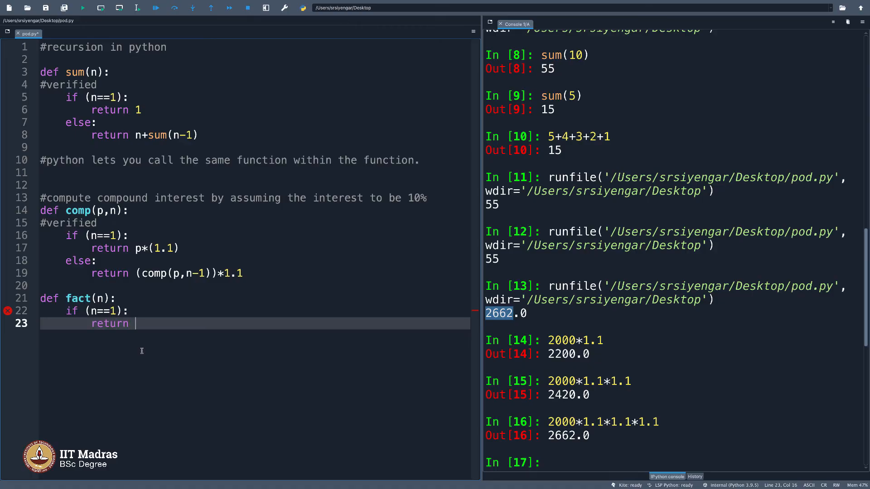
type("1")
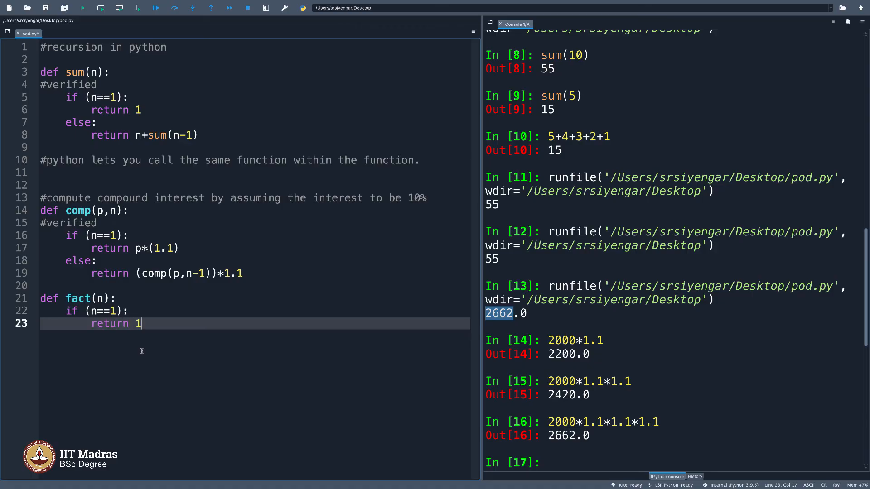
key("enter")
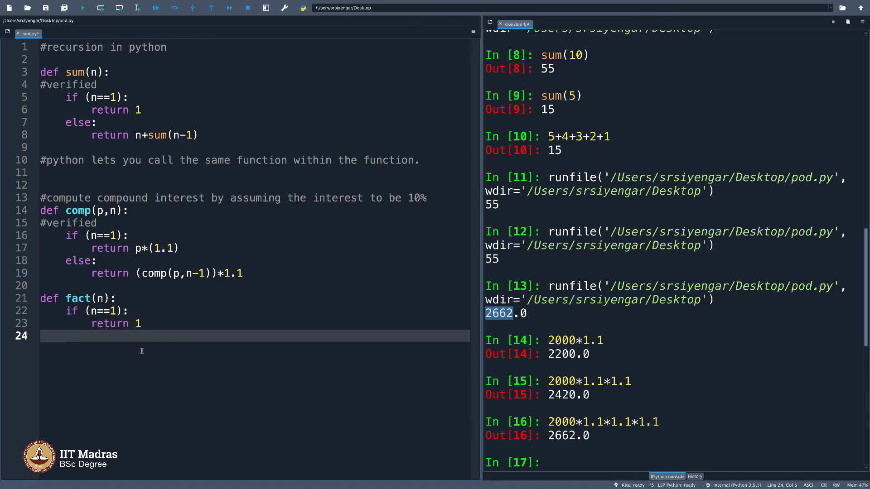
Add the else branch returning (fact(n-1))*n and run the script.
type("else:")
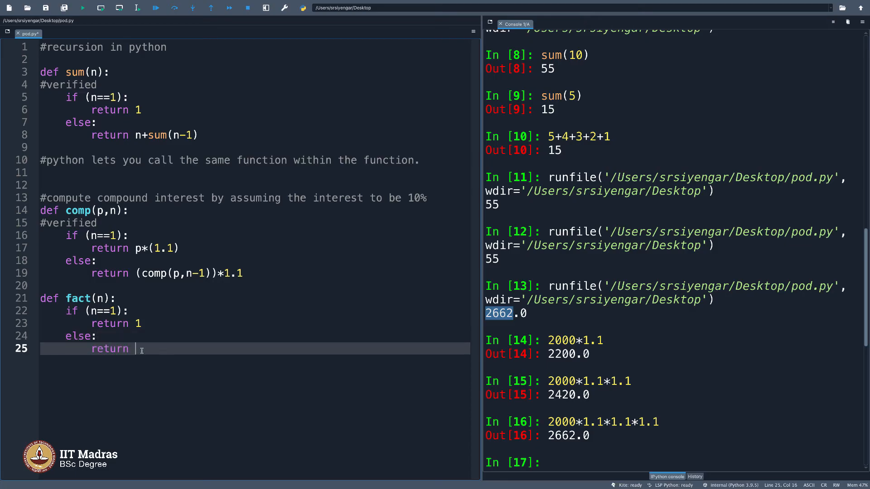
type("(fac")
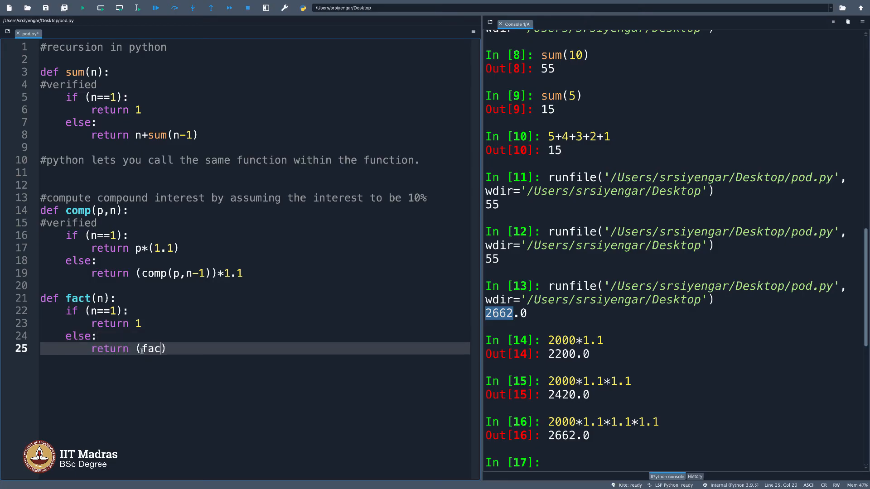
type("(n-1)")
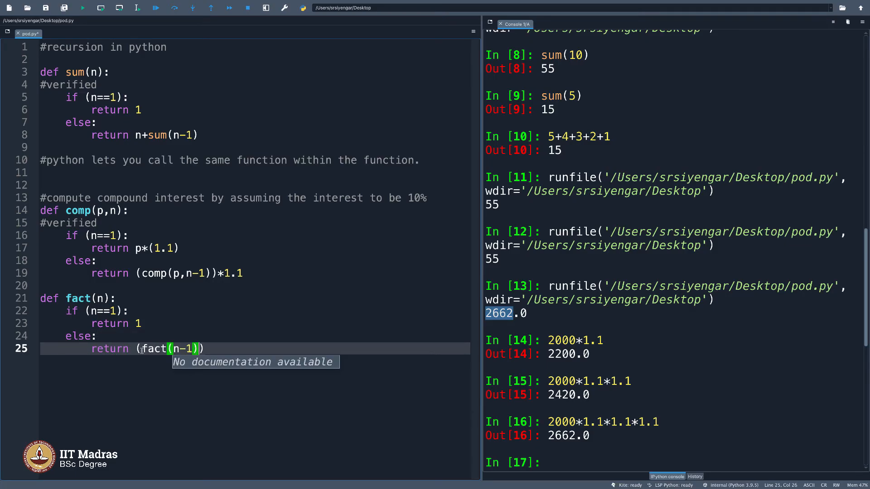
type("*")
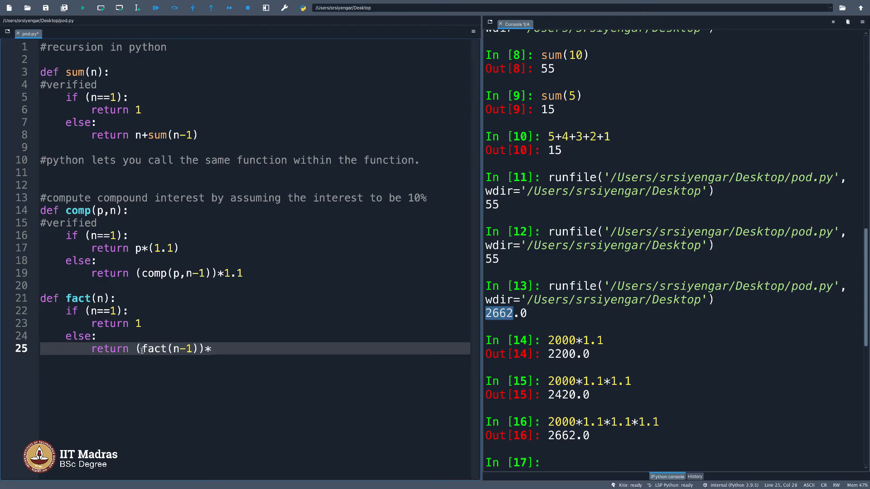
type("n")
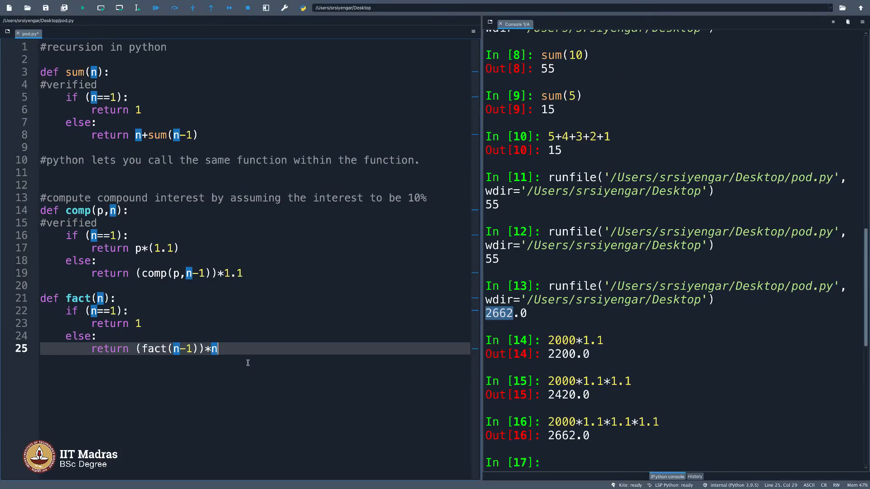
left_click(102, 311)
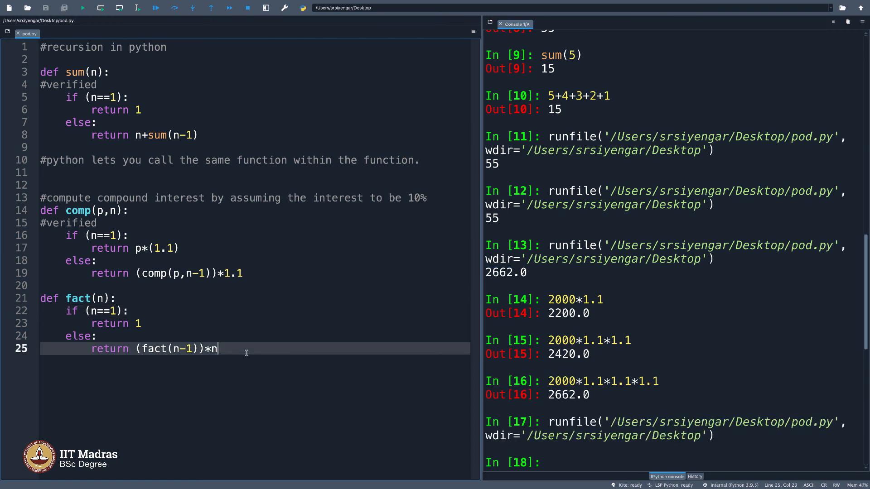
Add print(fact(5)) to the script and run it to get 120.
key("Enter")
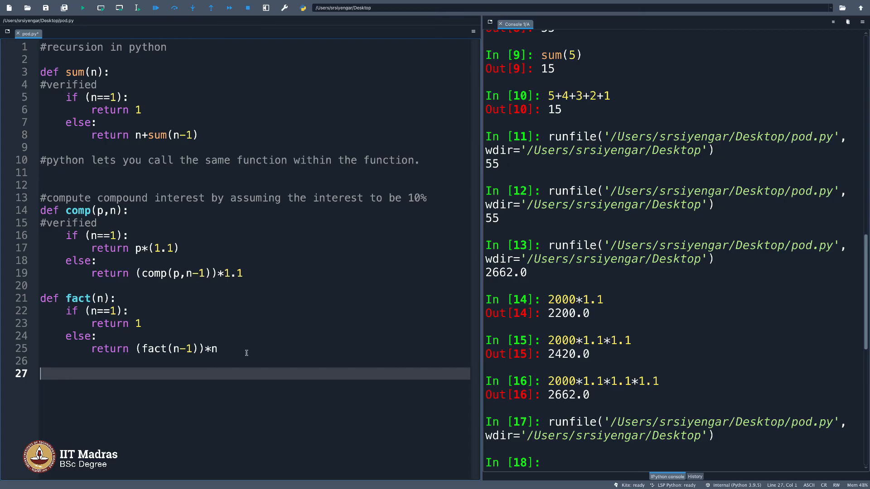
type("print(fact(5")
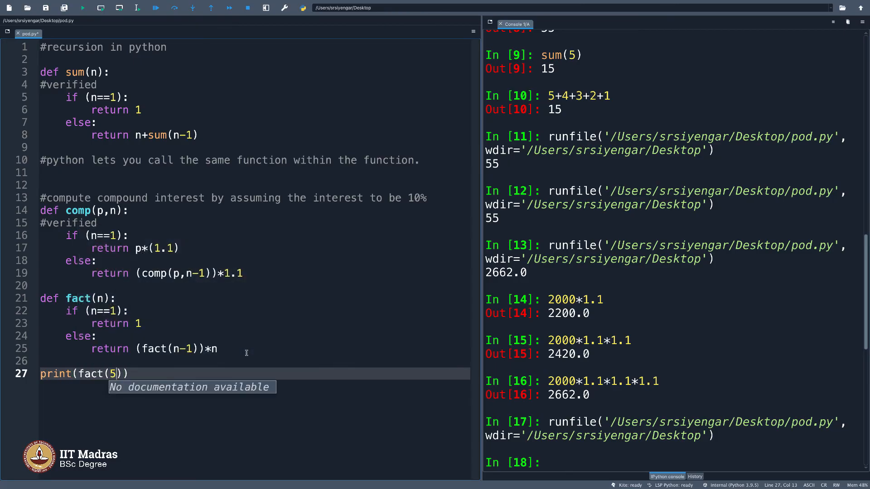
left_click(82, 8)
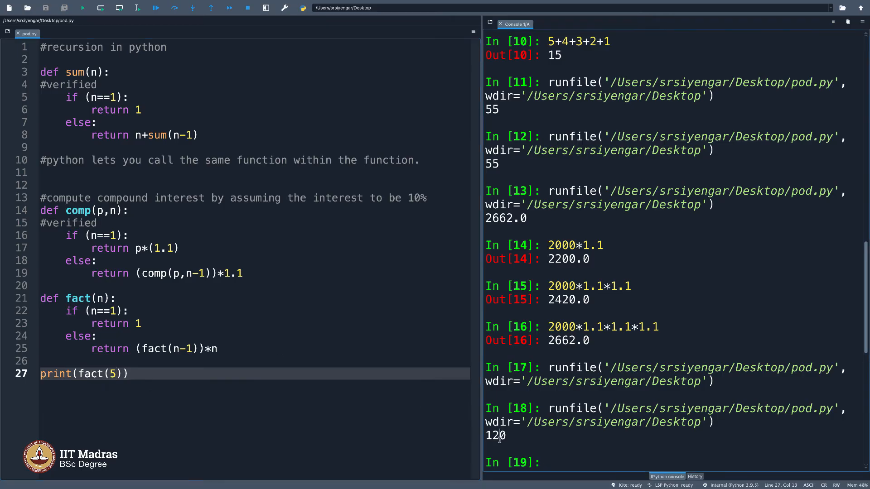
Check 5*4*3*2*1 in the console gives the same 120, then return to the editor.
type("5*")
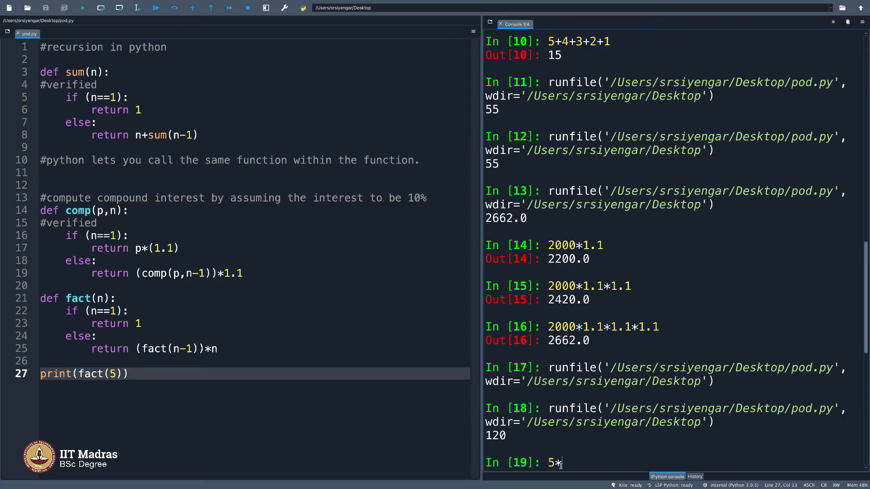
type("4*3*2*`")
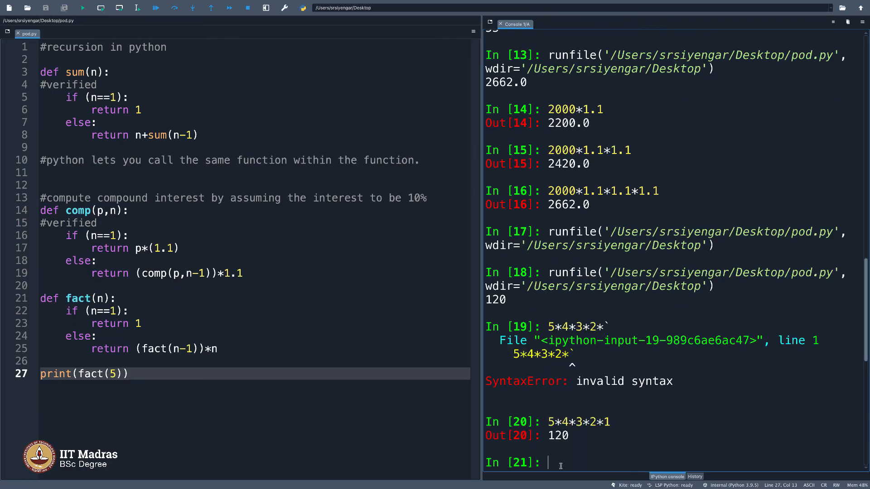
scroll("down", 3)
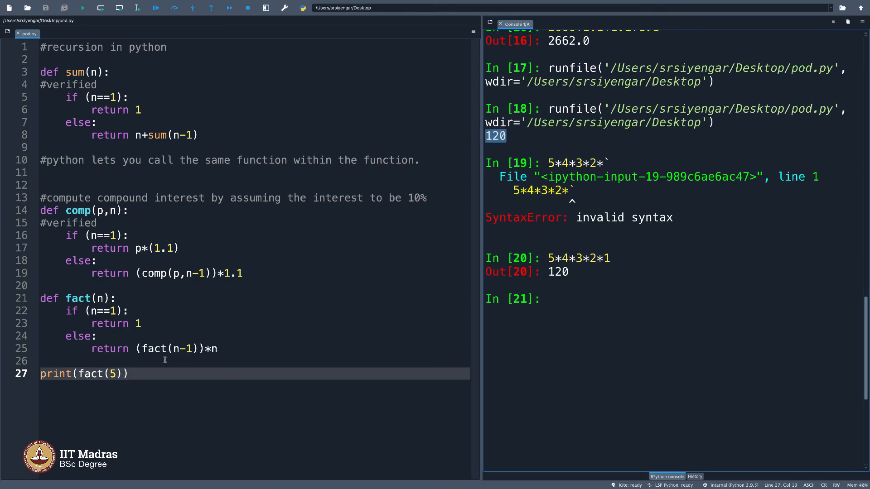
left_click(128, 373)
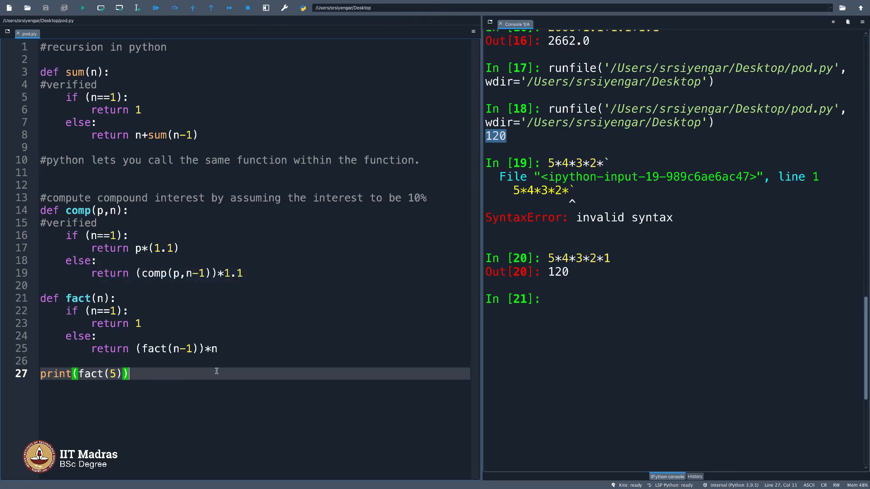
mouse_move(225, 371)
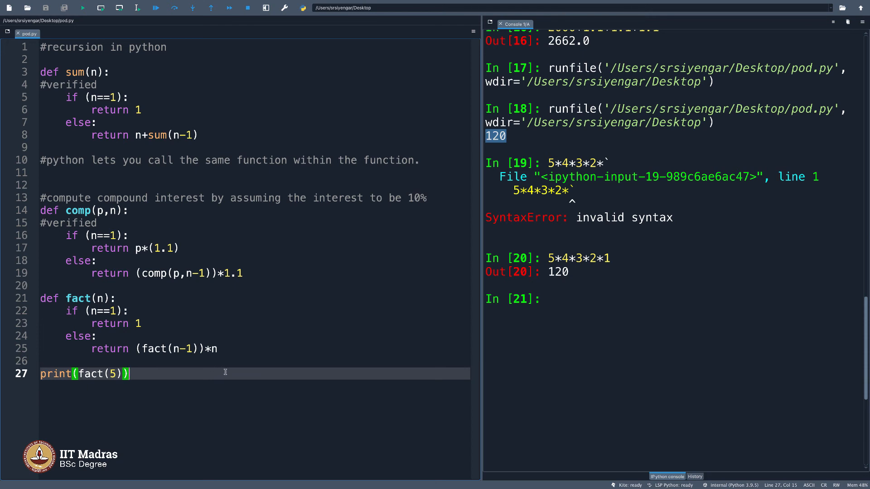
mouse_move(199, 363)
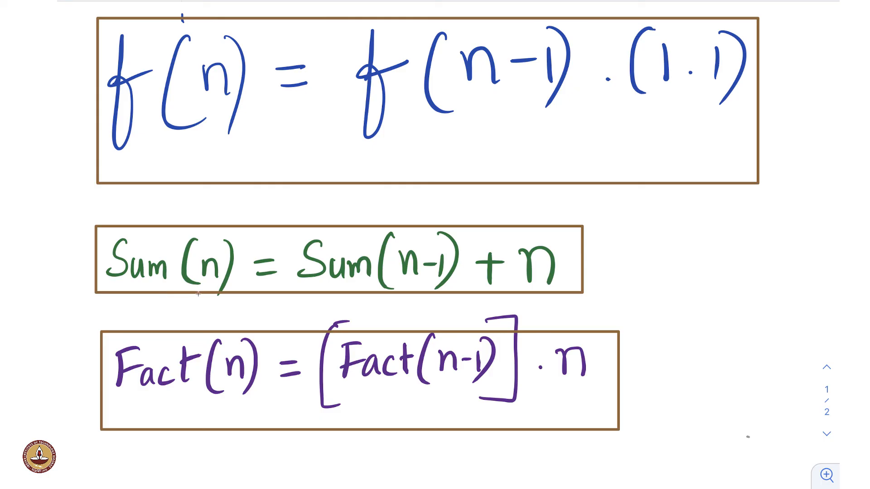
mouse_move(229, 308)
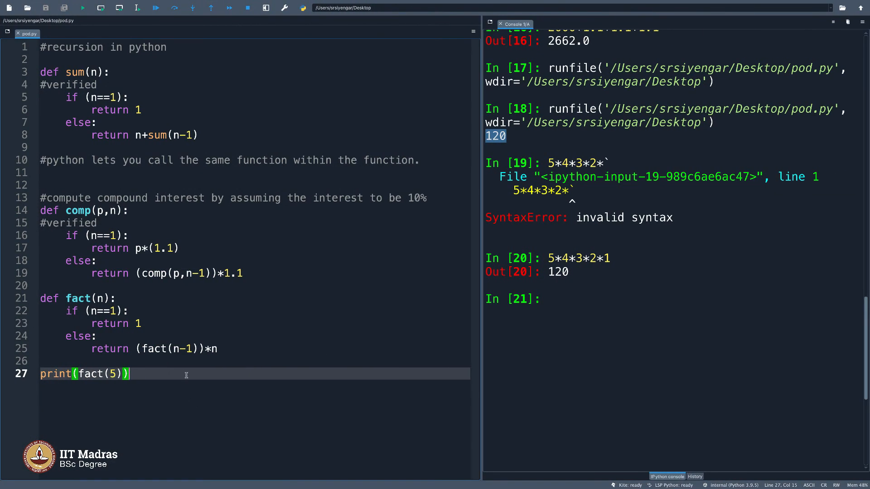
Add blank lines below print(fact(5)) at the end of pod.py.
key("enter")
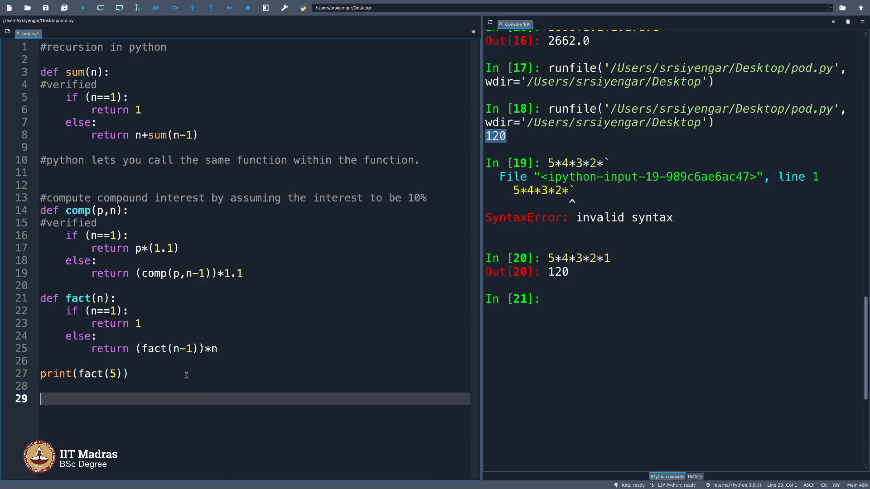